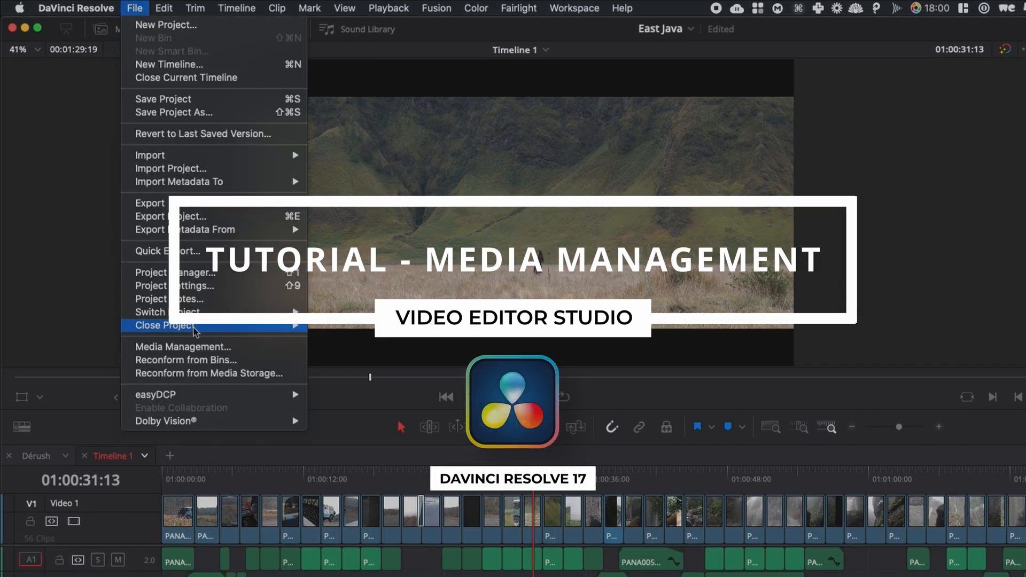
# Step: Manage Timeline 1's media under the Timelines tab, then open the Desktop East Java folder
pyautogui.click(181, 346)
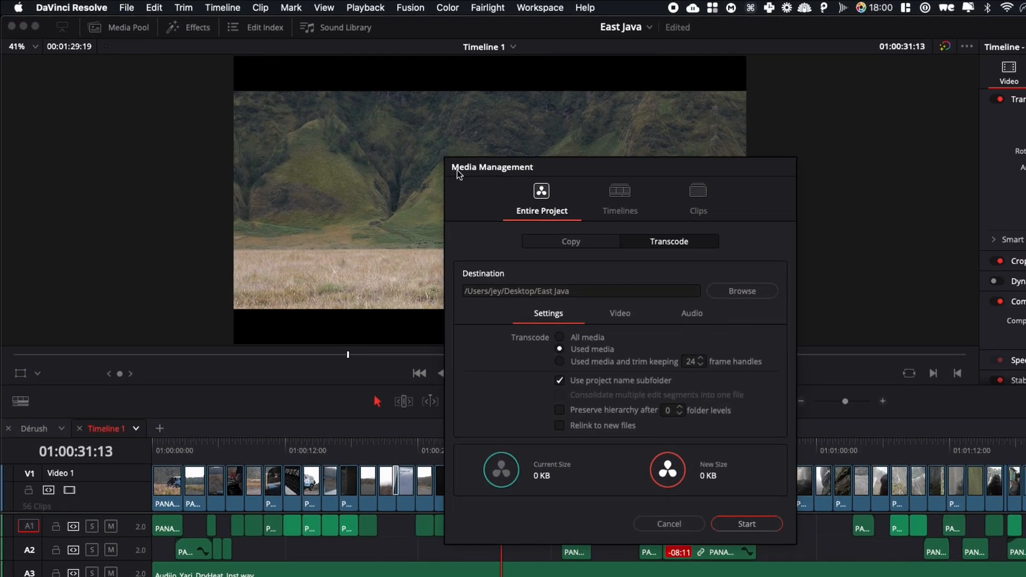
pyautogui.click(619, 197)
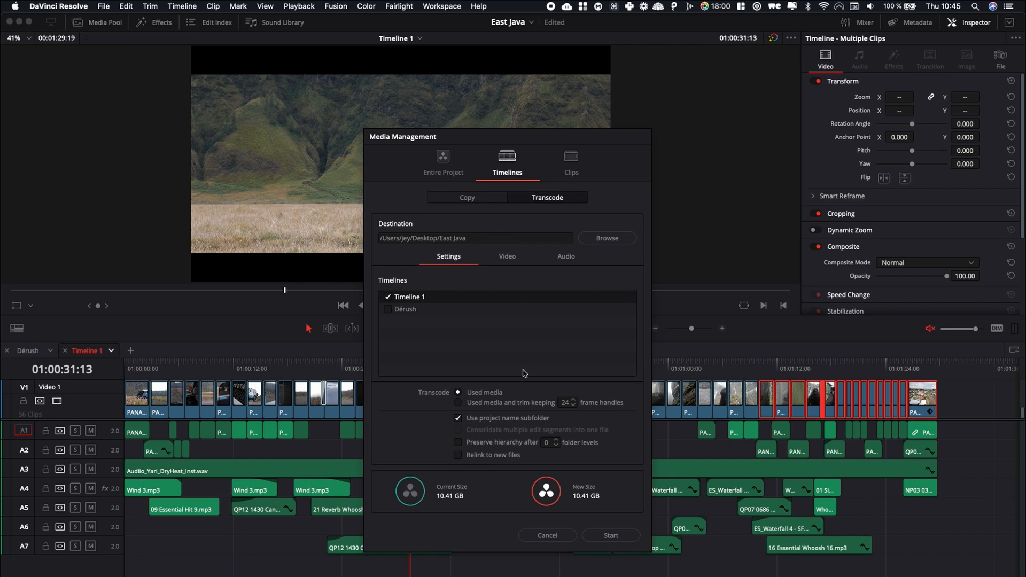
pyautogui.click(610, 535)
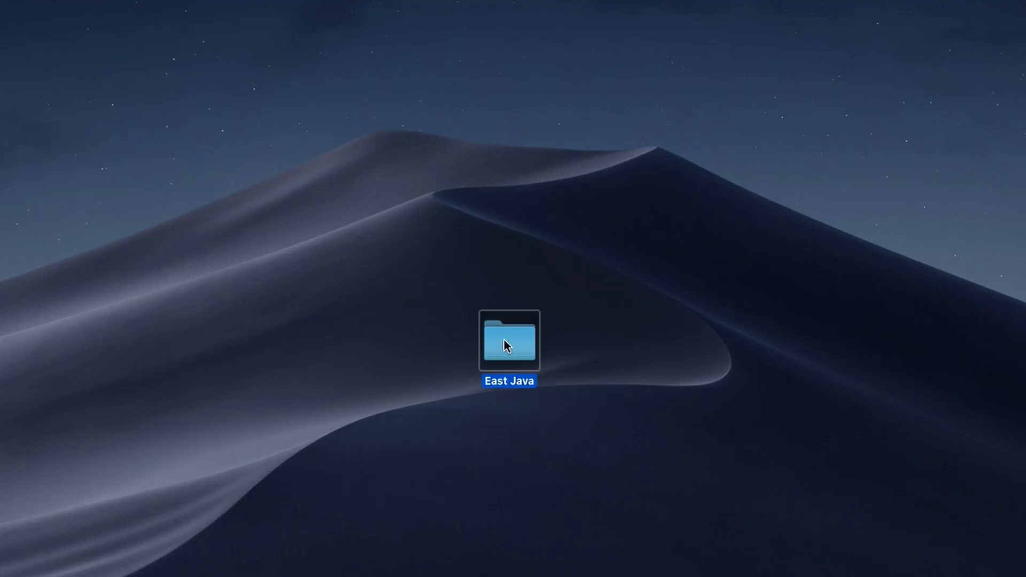
pyautogui.doubleClick(508, 340)
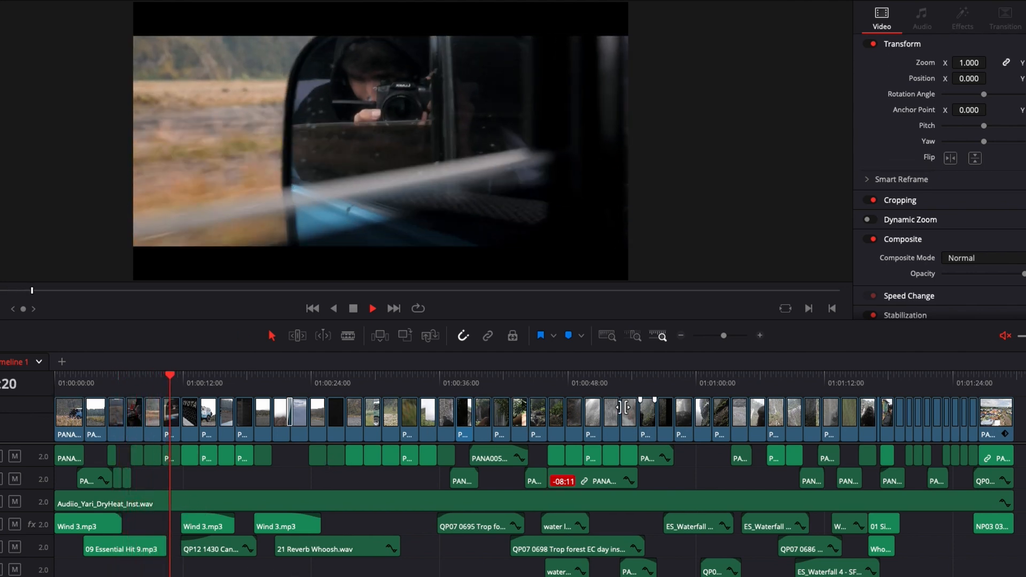
# Step: Play through and stop the Timeline 1 edit, then bring up the File menu
pyautogui.click(190, 383)
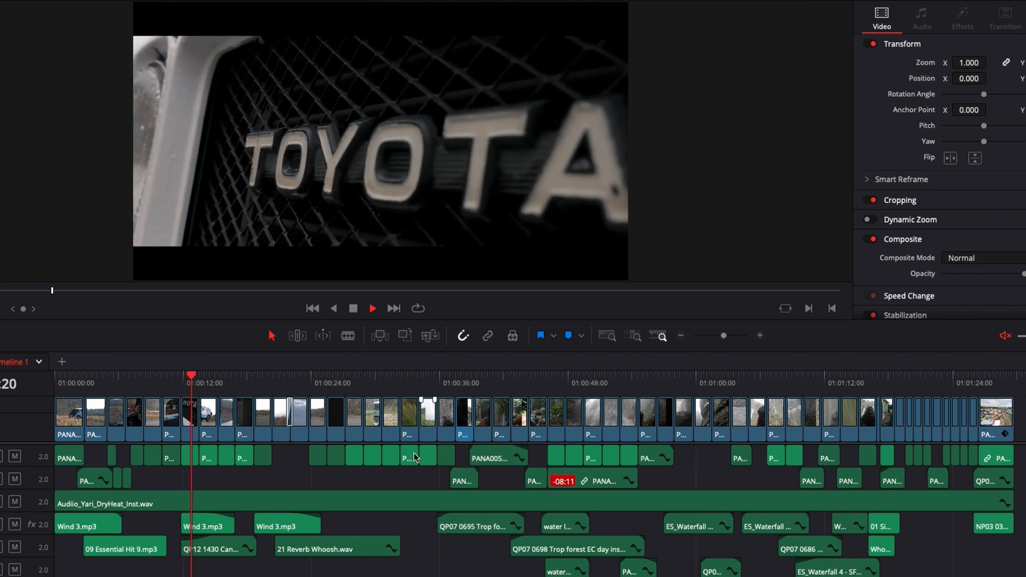
pyautogui.click(213, 382)
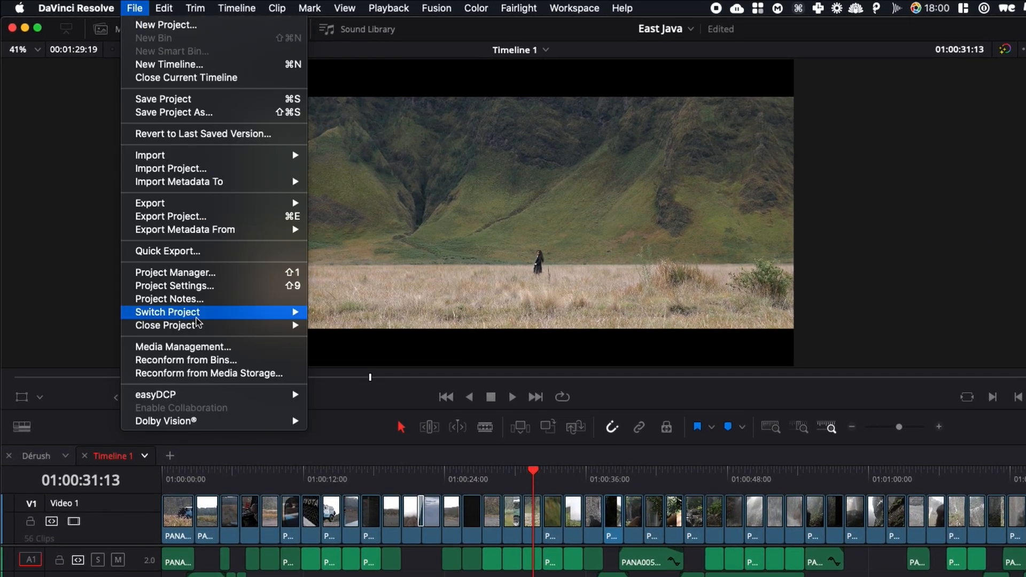
# Step: Open Media Management on Entire Project, transcoding to Desktop/East Java
pyautogui.click(182, 347)
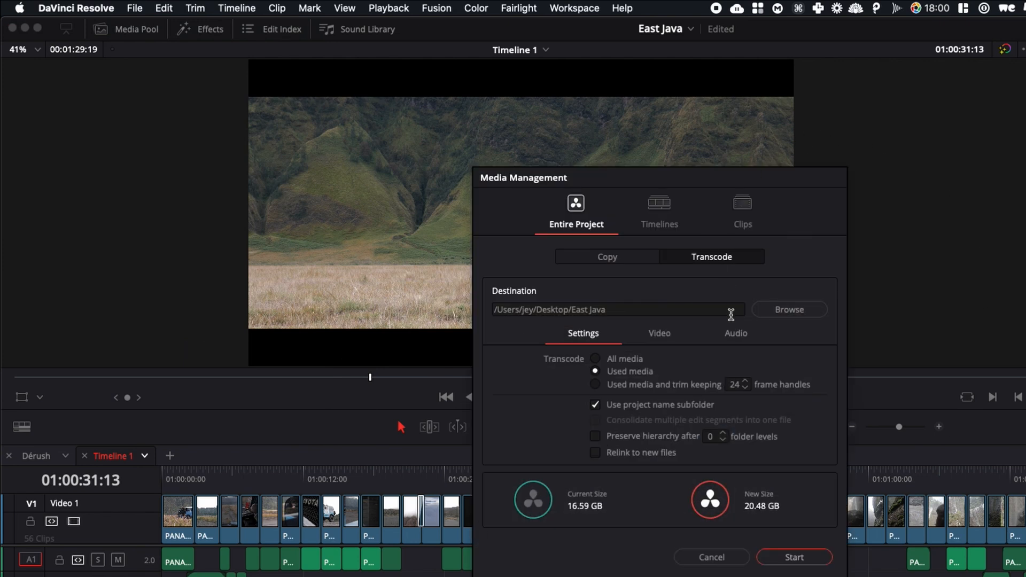
pyautogui.moveTo(531, 236)
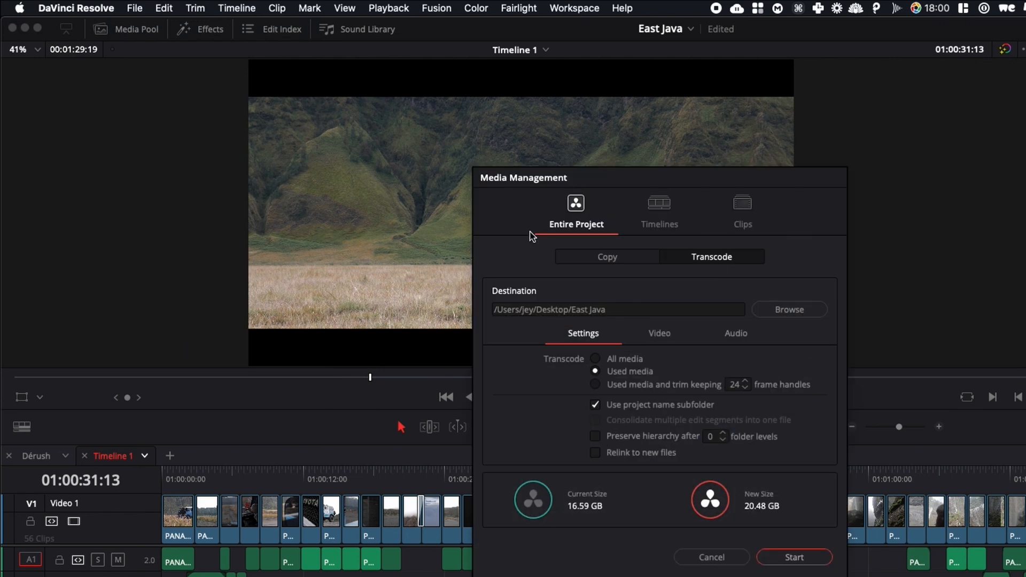
pyautogui.moveTo(524, 264)
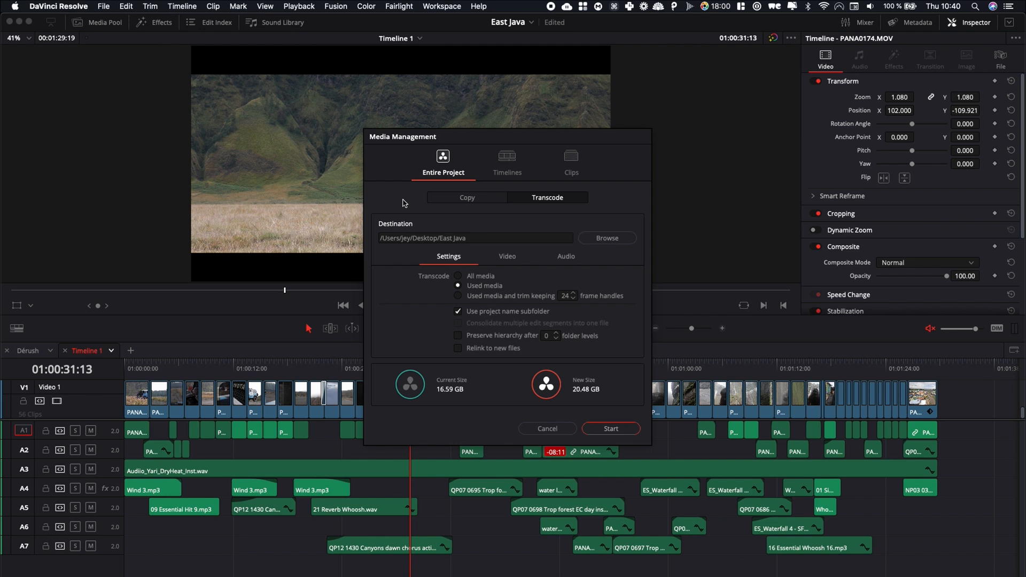
pyautogui.moveTo(200, 427)
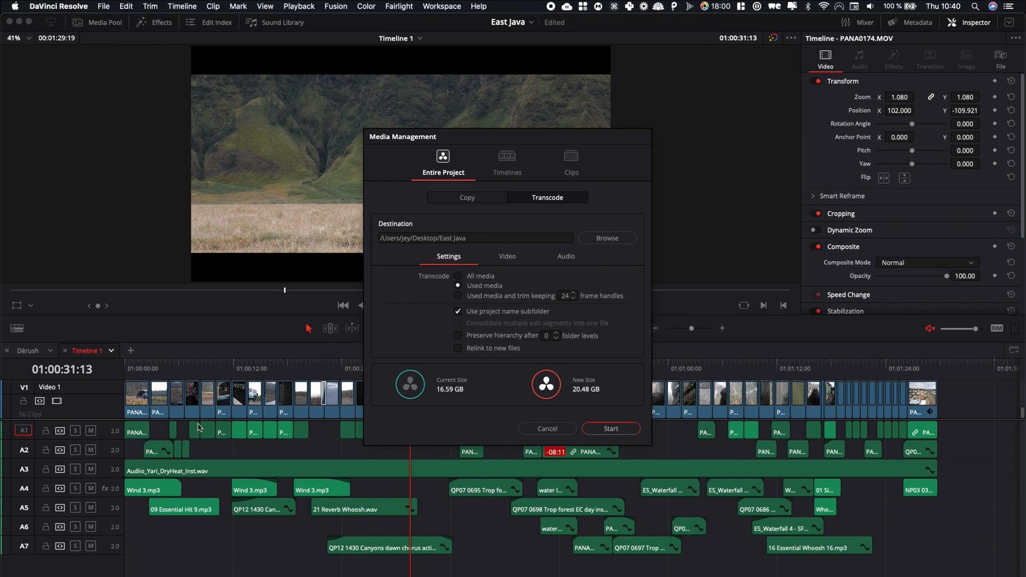
pyautogui.moveTo(243, 466)
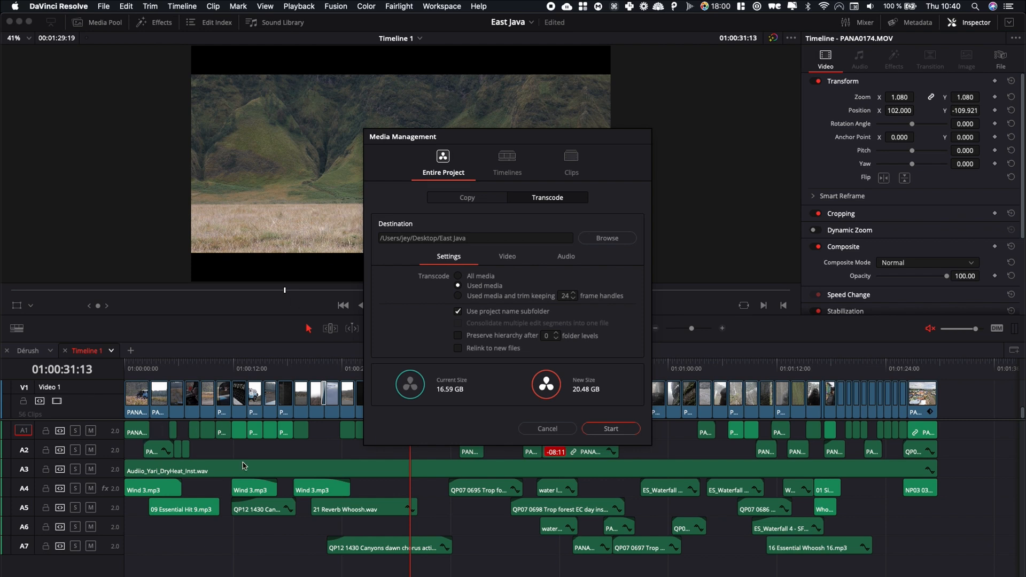
pyautogui.moveTo(538, 325)
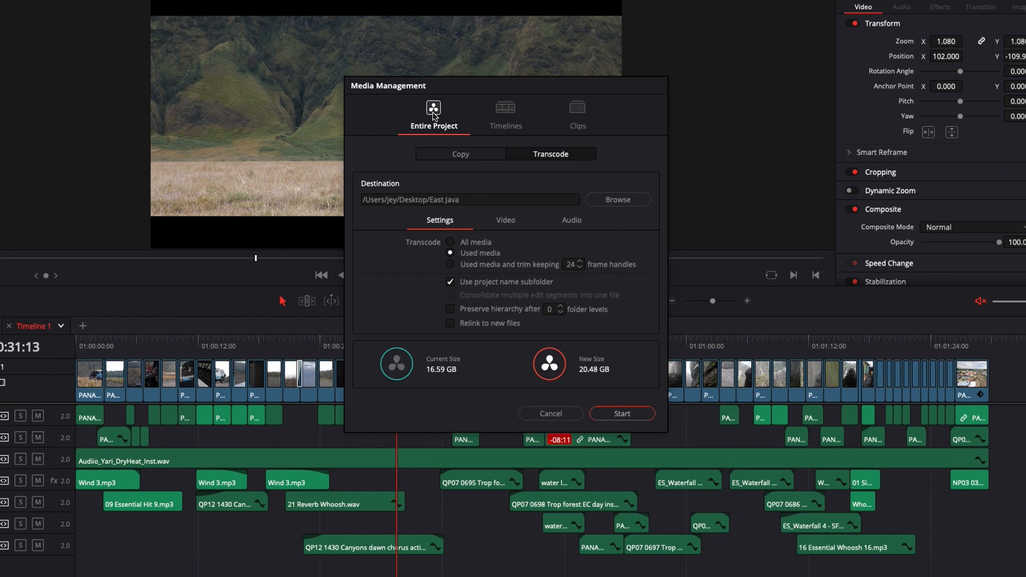
pyautogui.moveTo(438, 172)
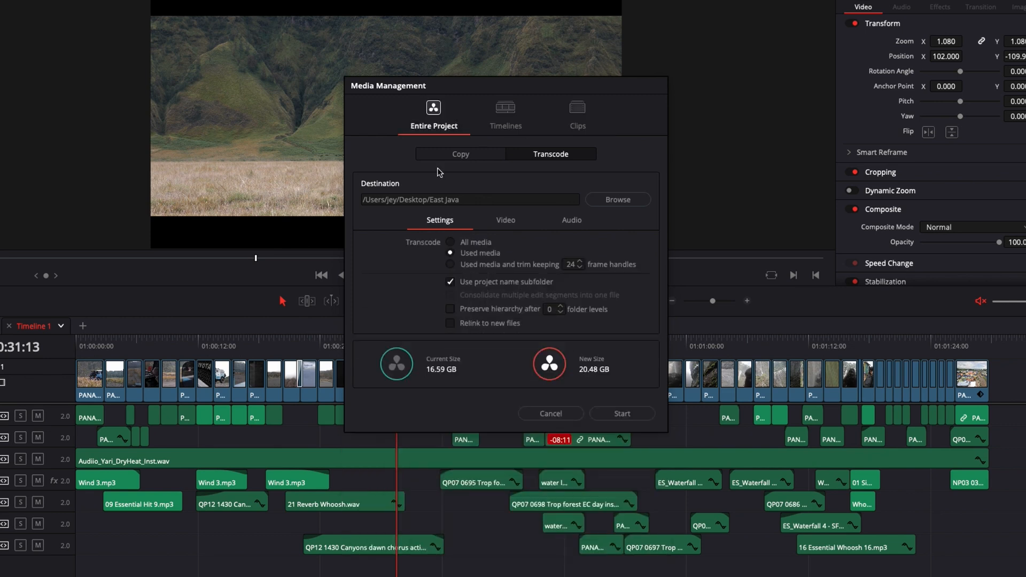
pyautogui.moveTo(197, 98)
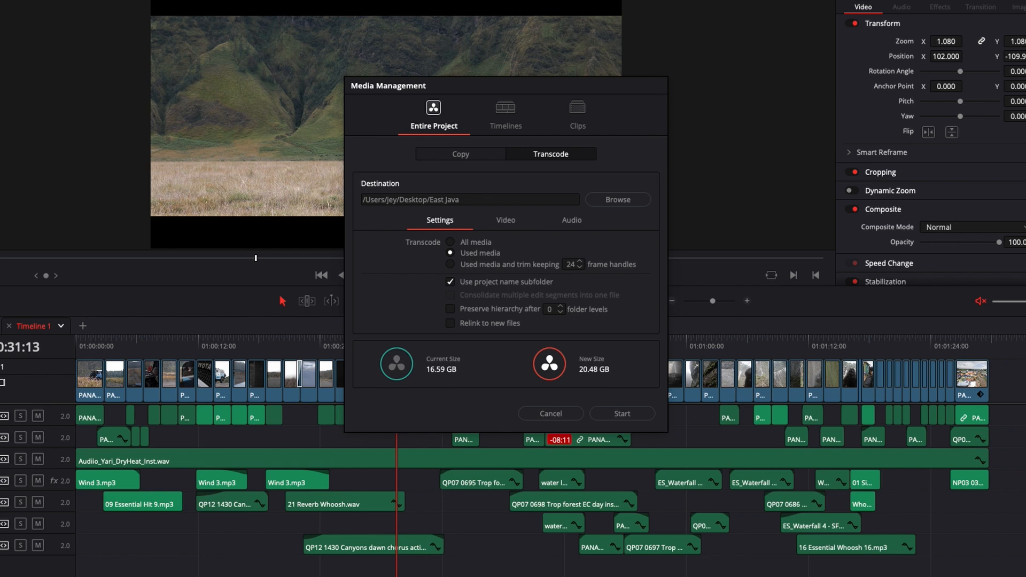
pyautogui.moveTo(517, 81)
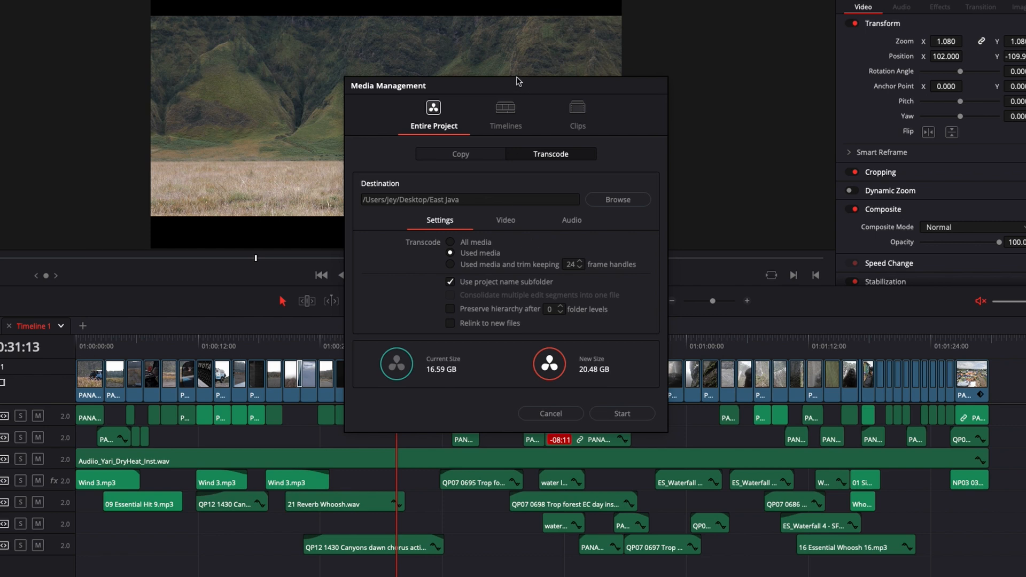
# Step: Check Timeline 1 under Timelines, then view the Clips mode transcode options
pyautogui.click(504, 113)
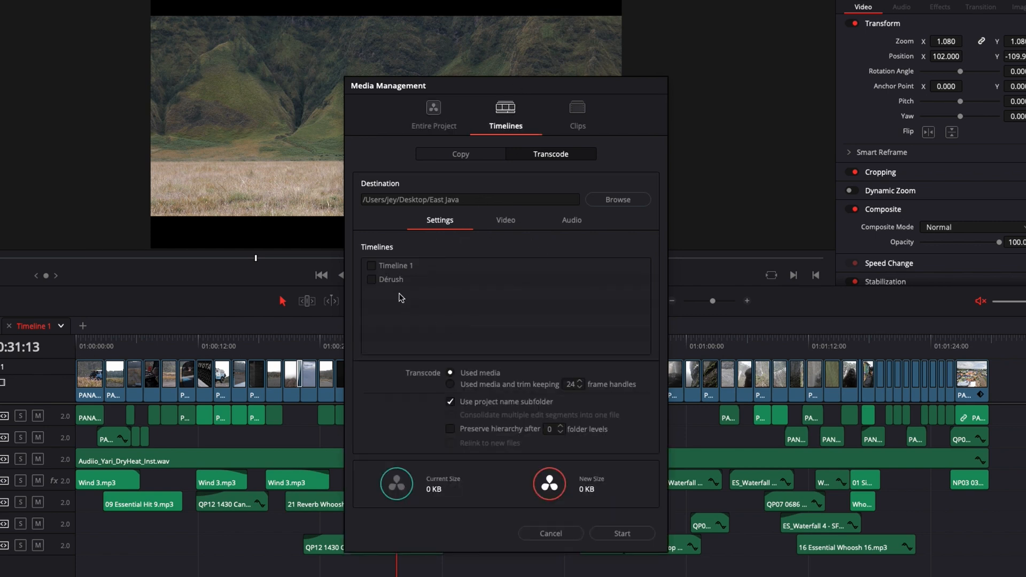
pyautogui.click(371, 266)
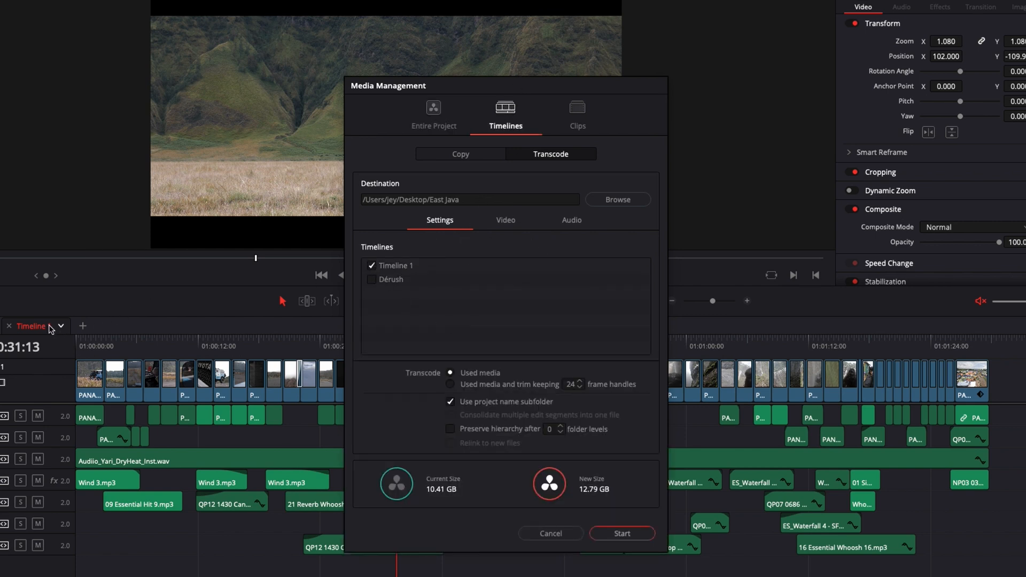
pyautogui.moveTo(414, 332)
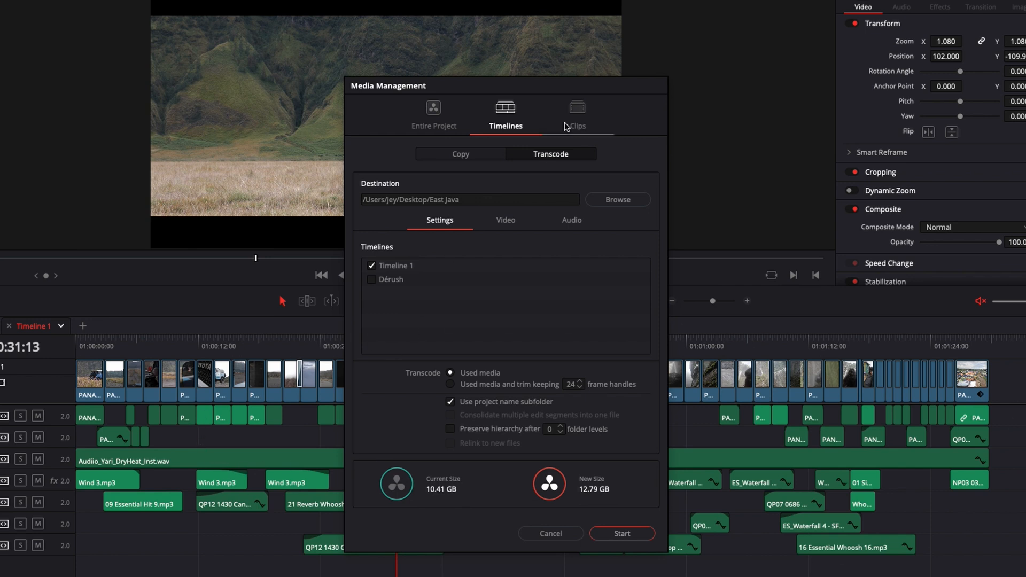
pyautogui.click(576, 111)
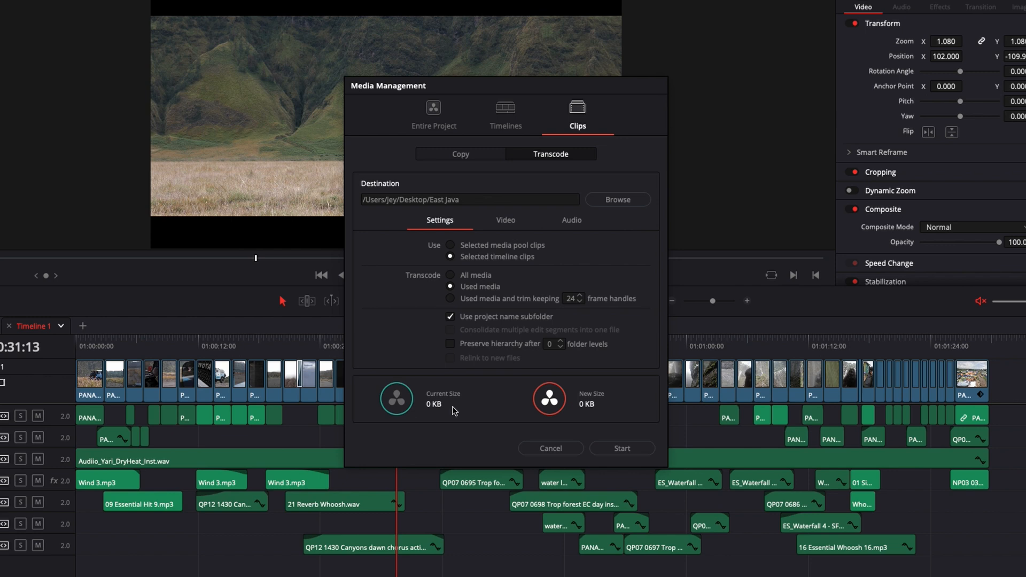
pyautogui.moveTo(552, 448)
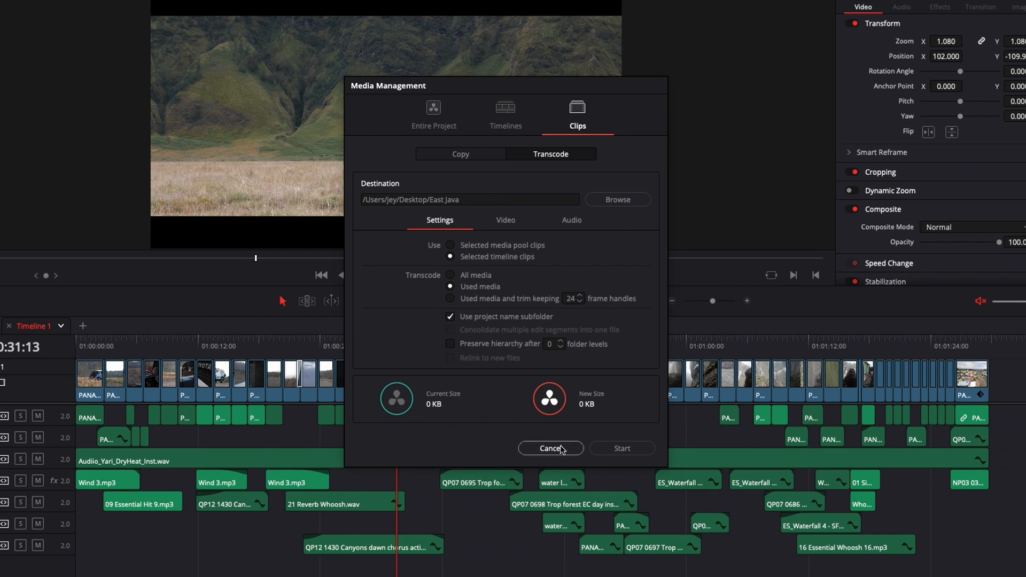
# Step: Reopen Media Management in Clips mode, estimating 1.85 GB current and 2.31 GB new
pyautogui.click(550, 449)
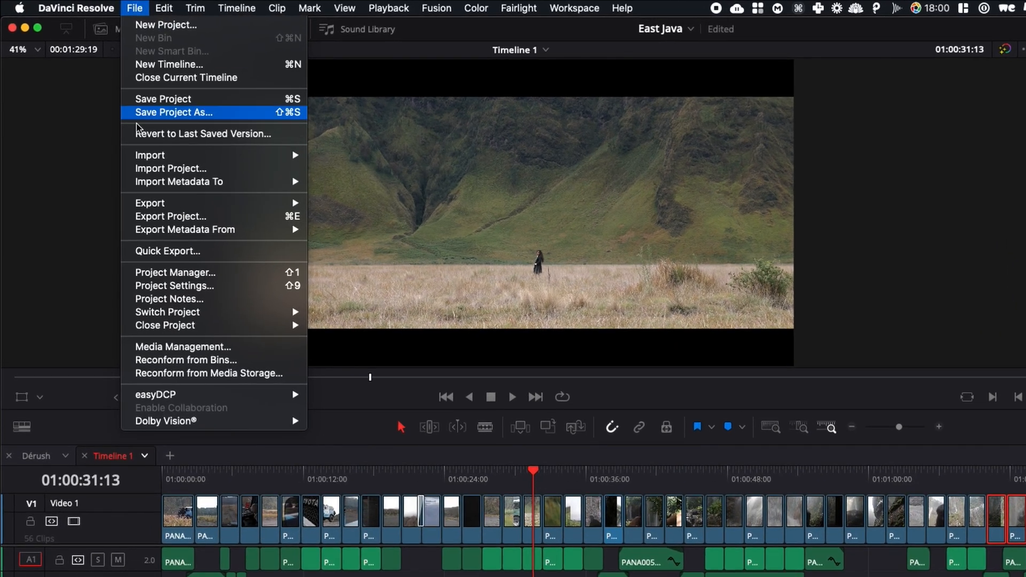
pyautogui.click(181, 346)
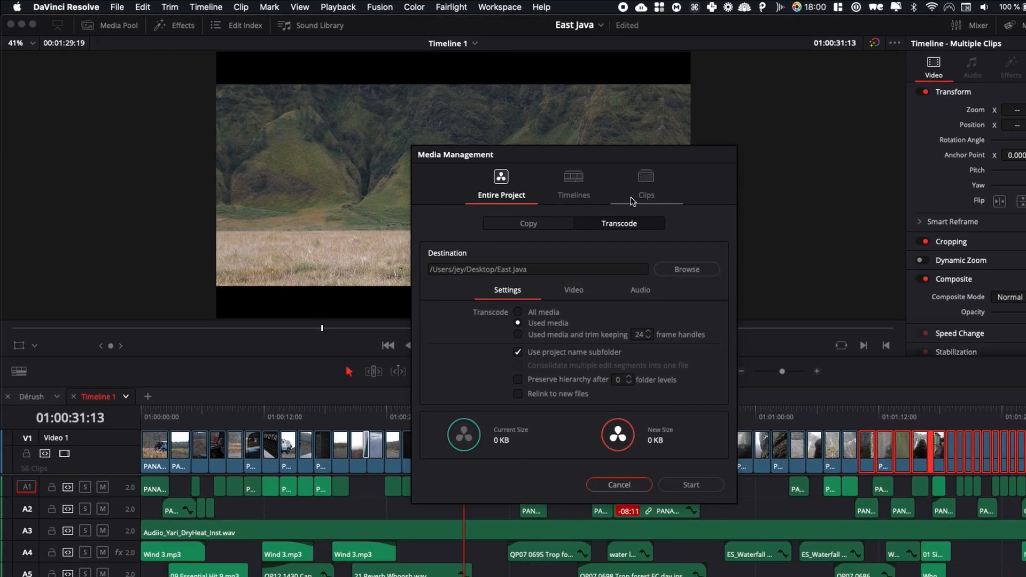
pyautogui.click(645, 181)
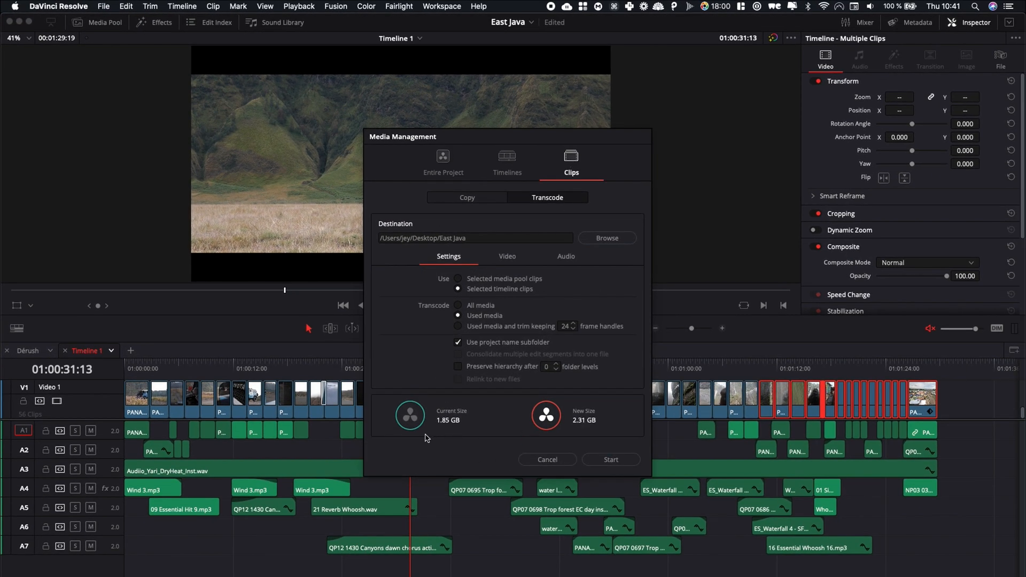
pyautogui.moveTo(787, 420)
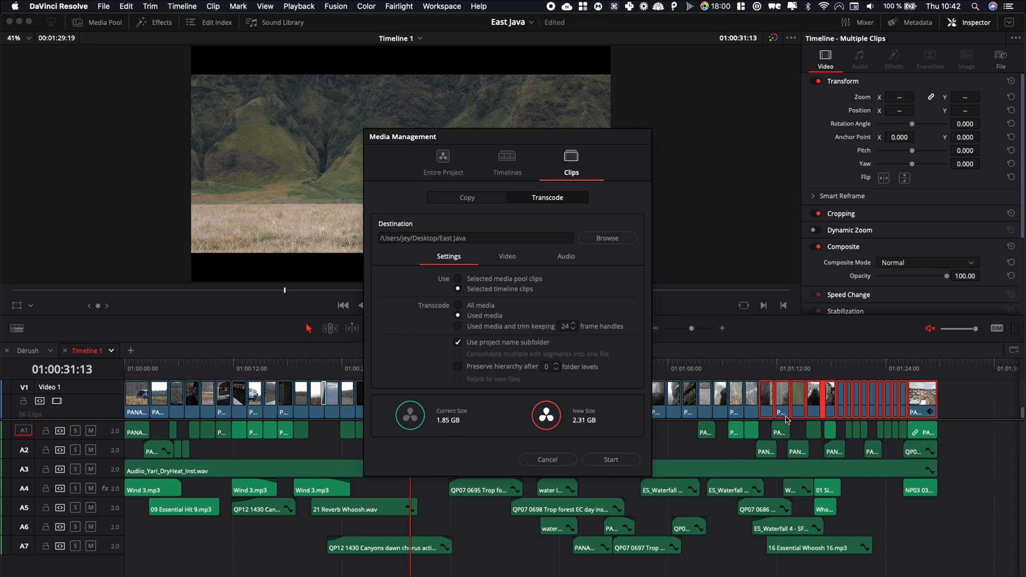
pyautogui.moveTo(878, 411)
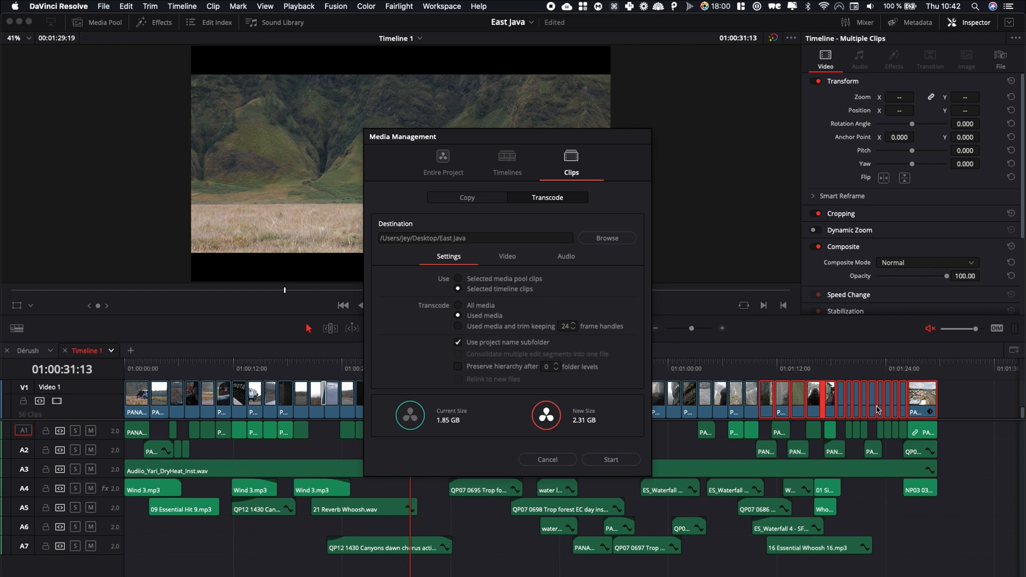
pyautogui.moveTo(231, 496)
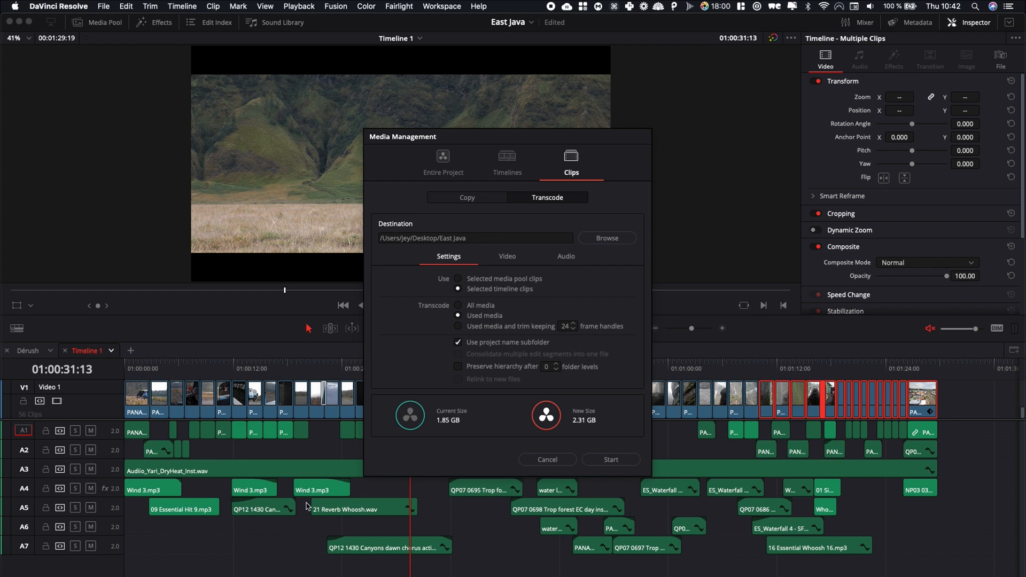
pyautogui.moveTo(771, 481)
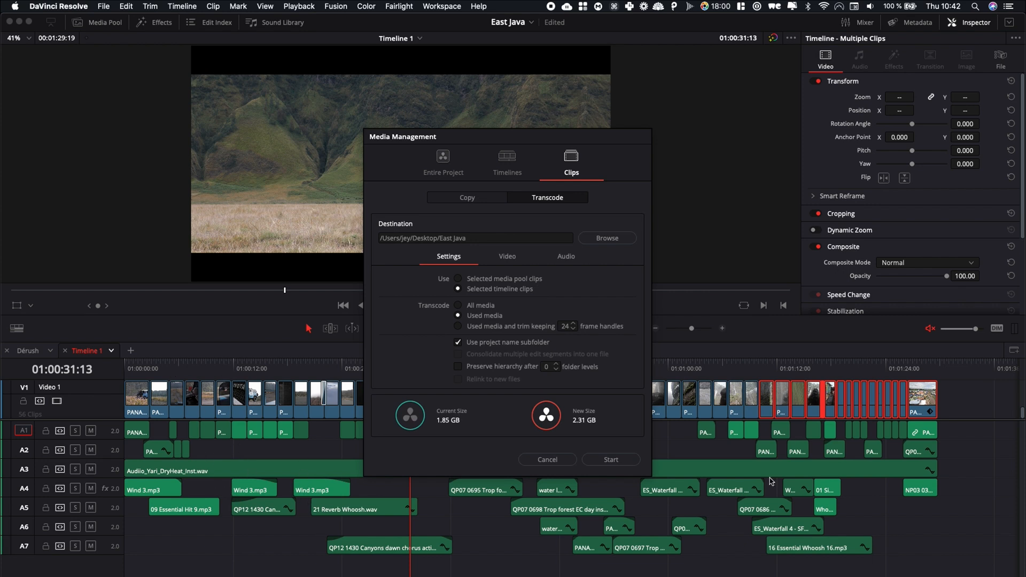
pyautogui.moveTo(616, 273)
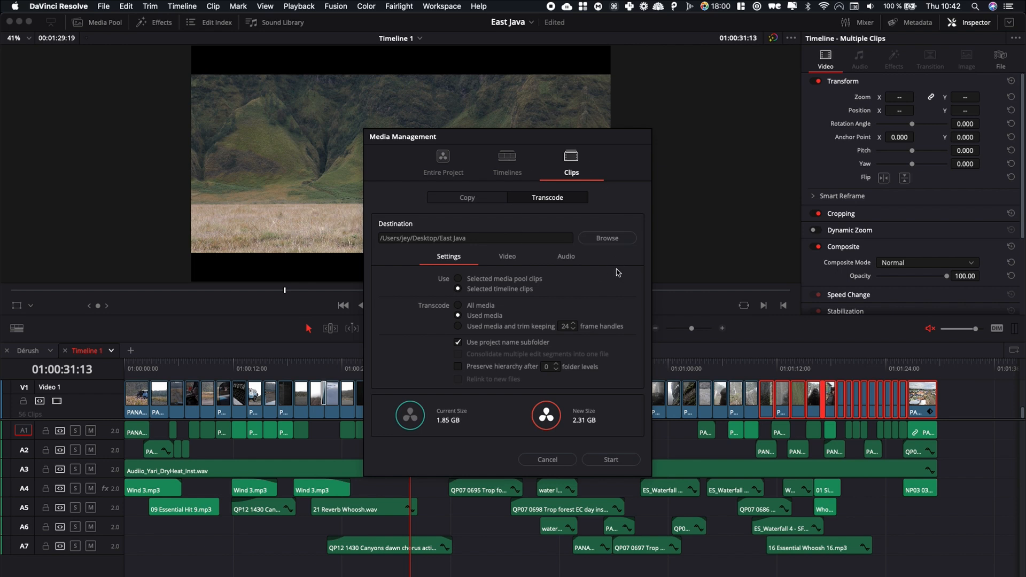
# Step: Set Media Management to Timelines mode using Transcode instead of Copy
pyautogui.click(507, 160)
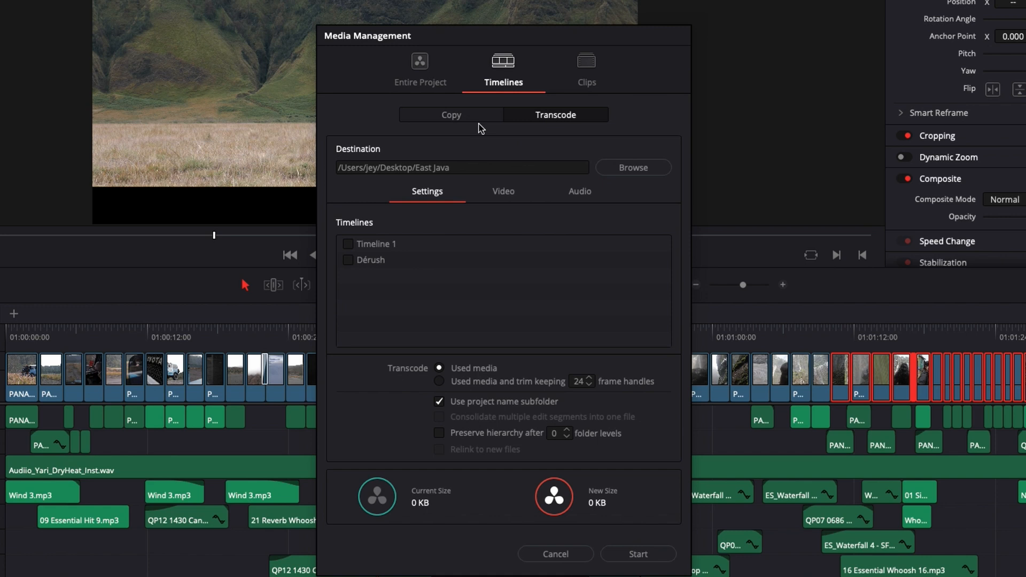
pyautogui.click(451, 114)
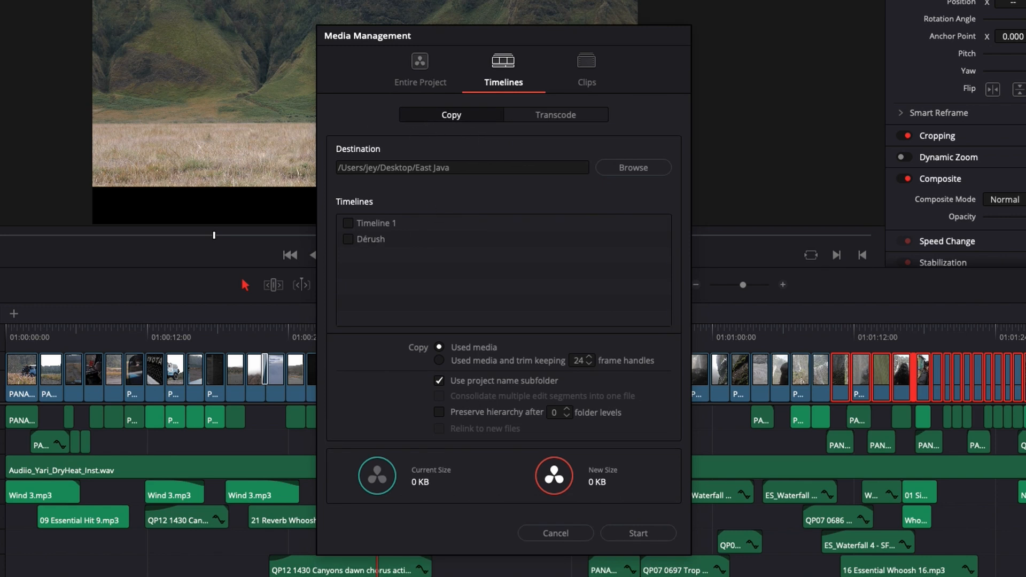
pyautogui.moveTo(439, 190)
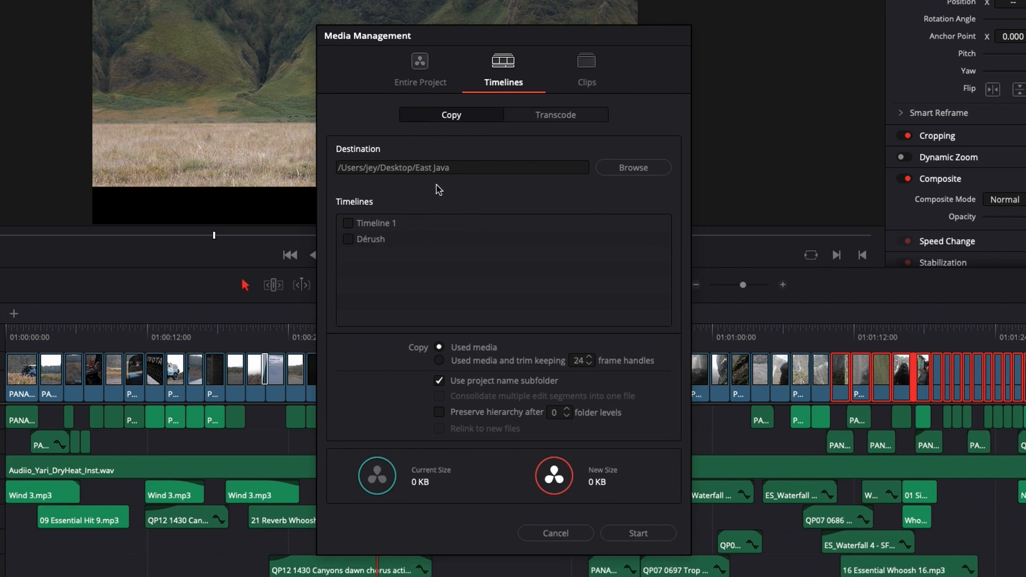
pyautogui.moveTo(406, 159)
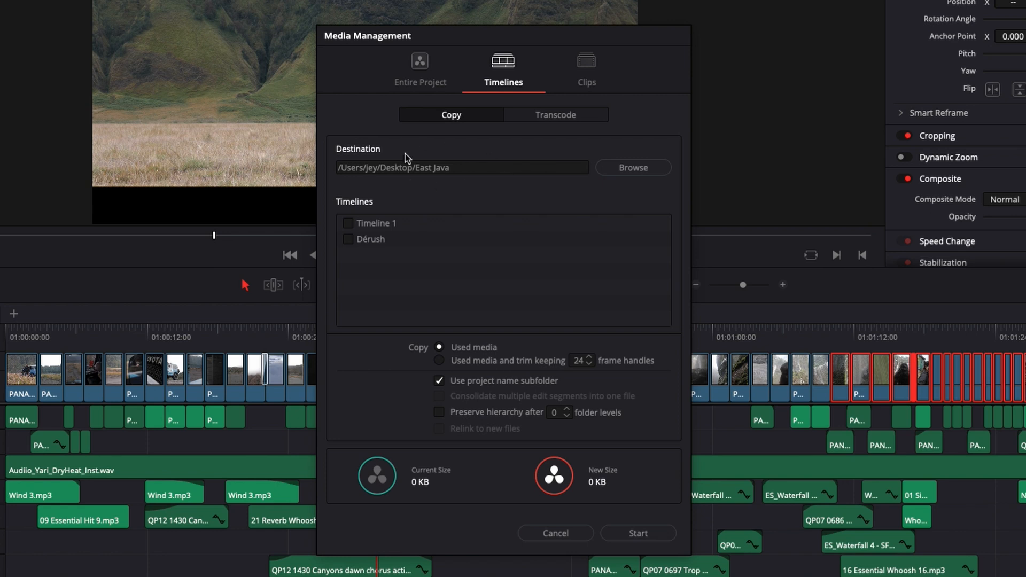
pyautogui.click(556, 115)
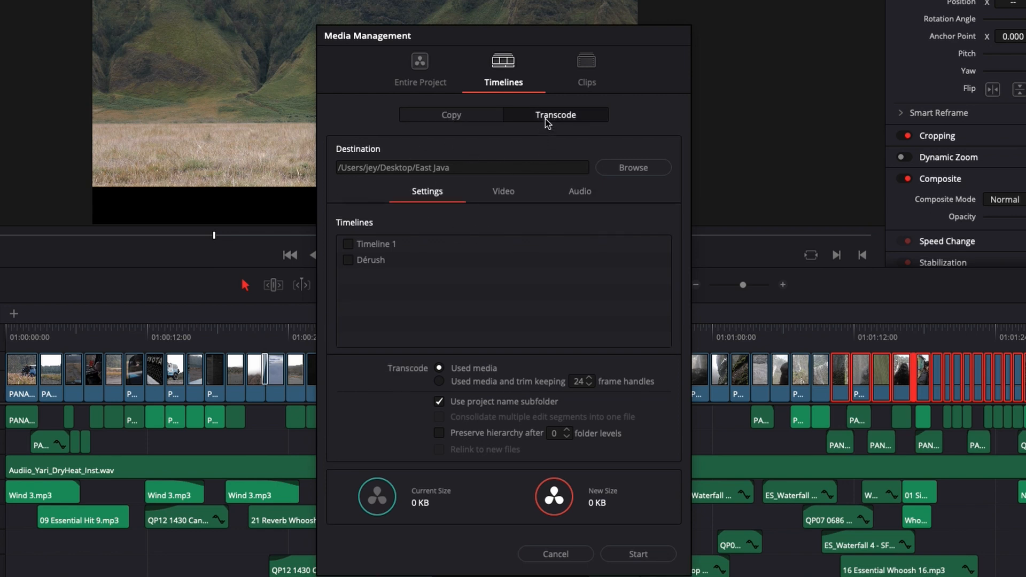
pyautogui.moveTo(461, 267)
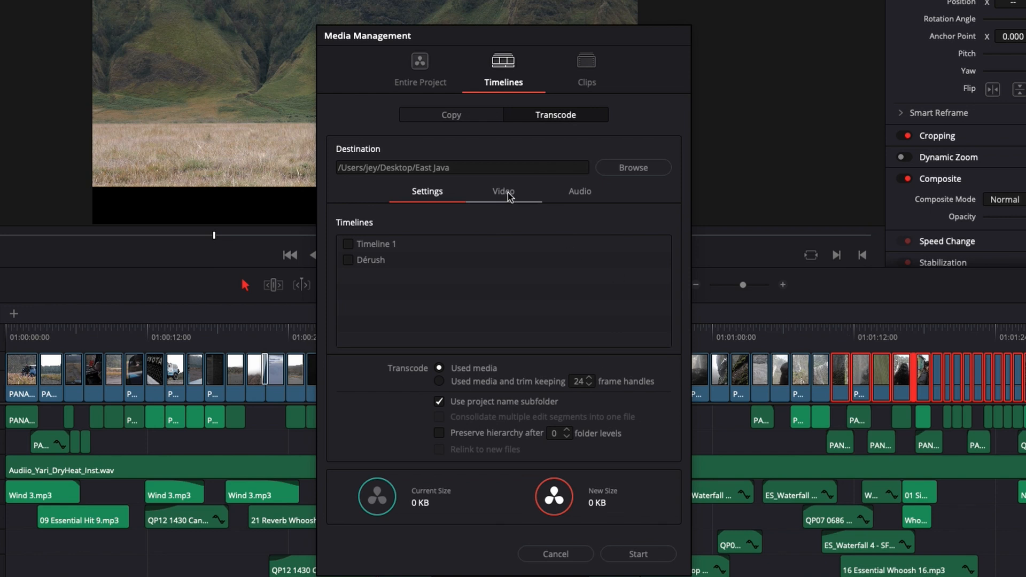
# Step: Set the transcode video codec to DNxHR, type DNxHR 444 12-bit at 1920x1080
pyautogui.click(503, 191)
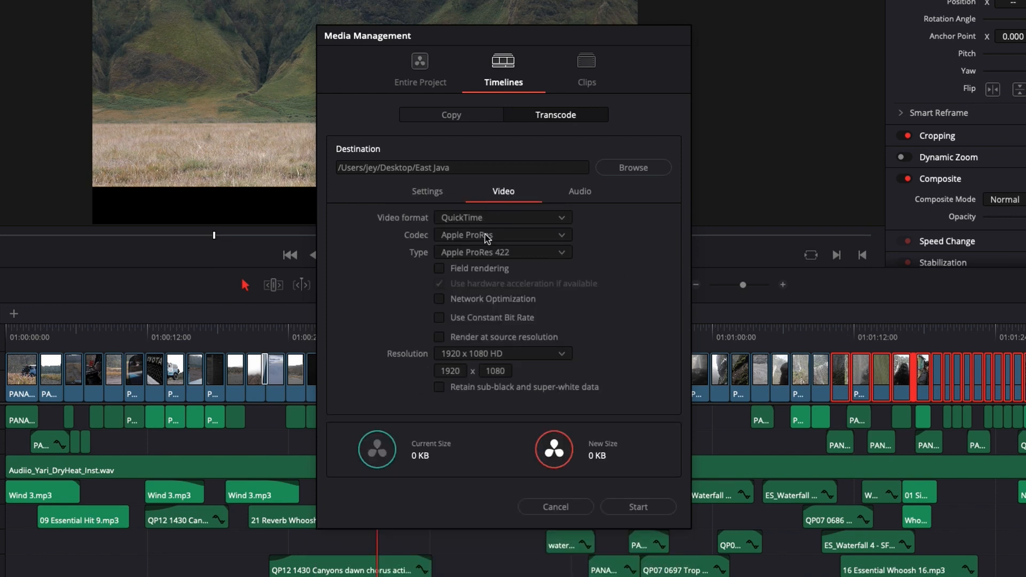
pyautogui.click(501, 235)
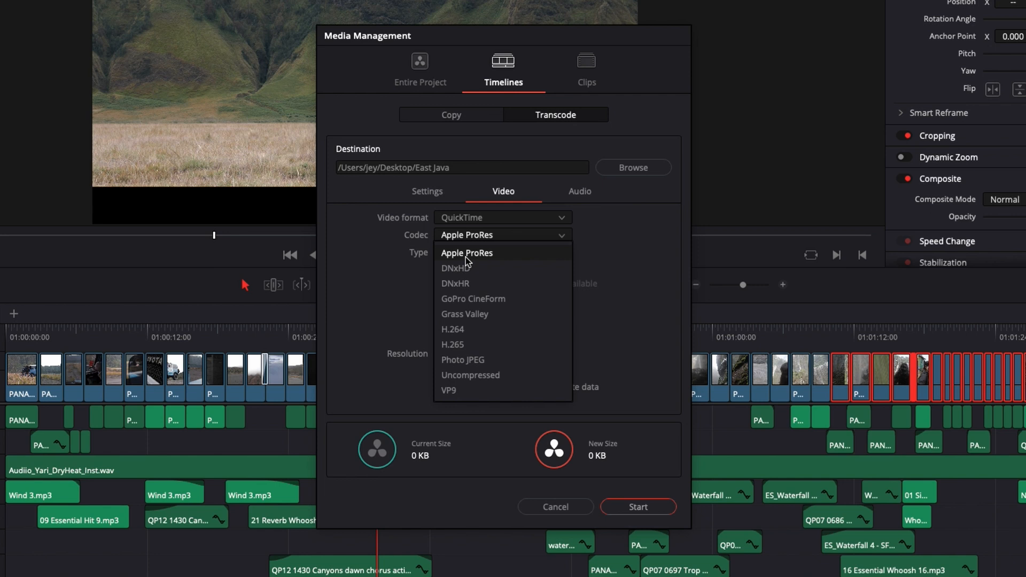
pyautogui.moveTo(467, 241)
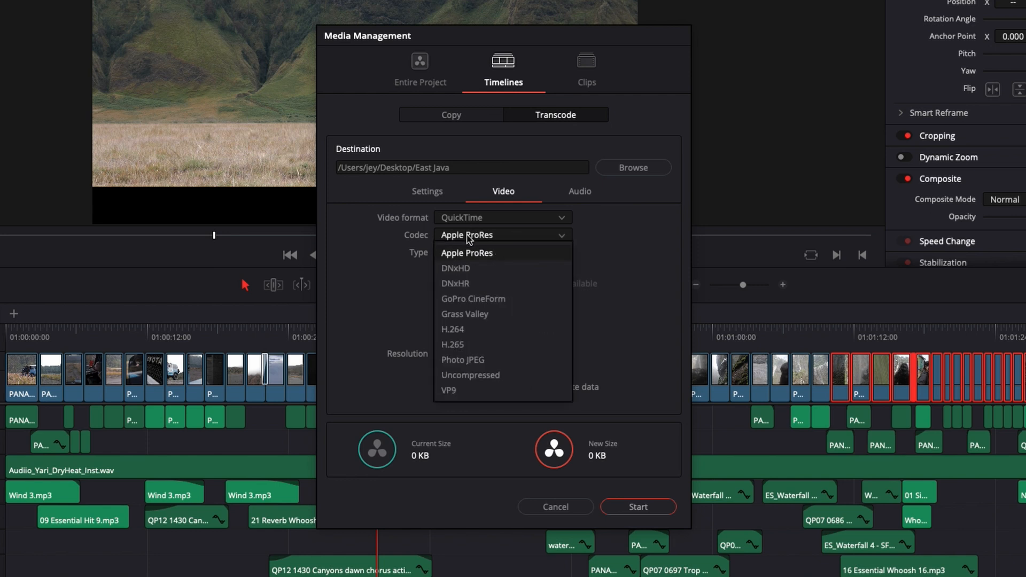
pyautogui.click(455, 283)
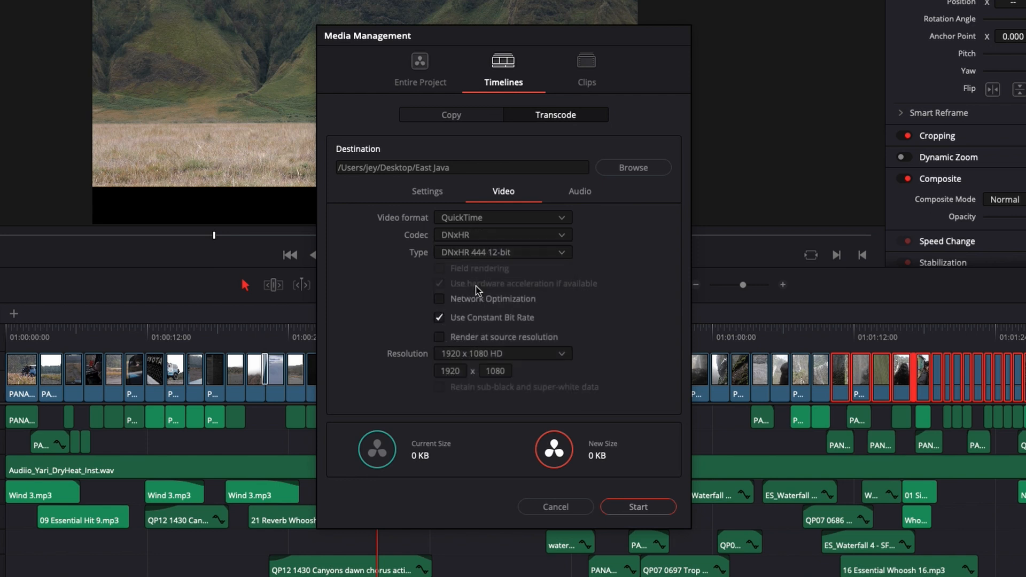
pyautogui.moveTo(494, 257)
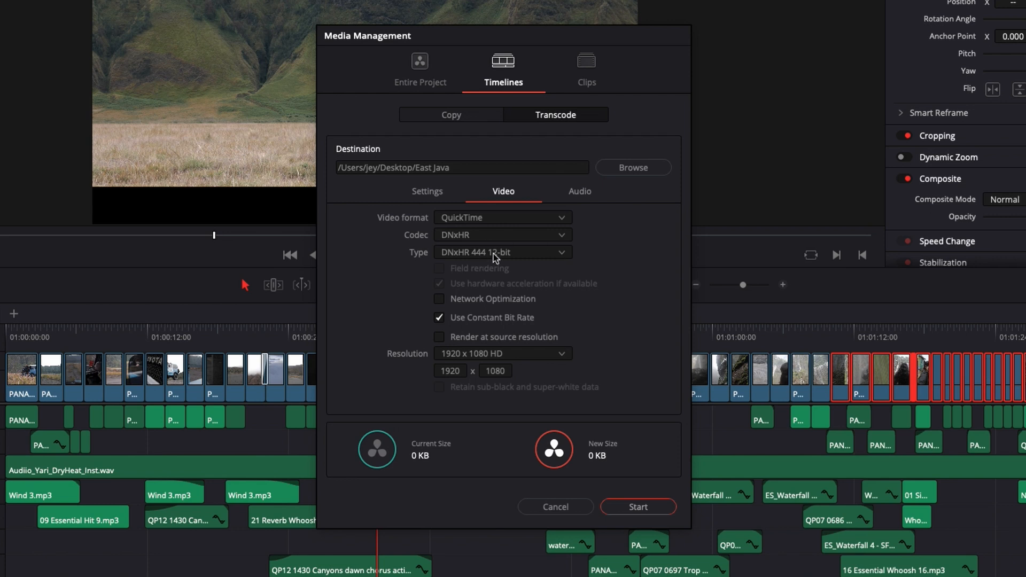
pyautogui.moveTo(487, 282)
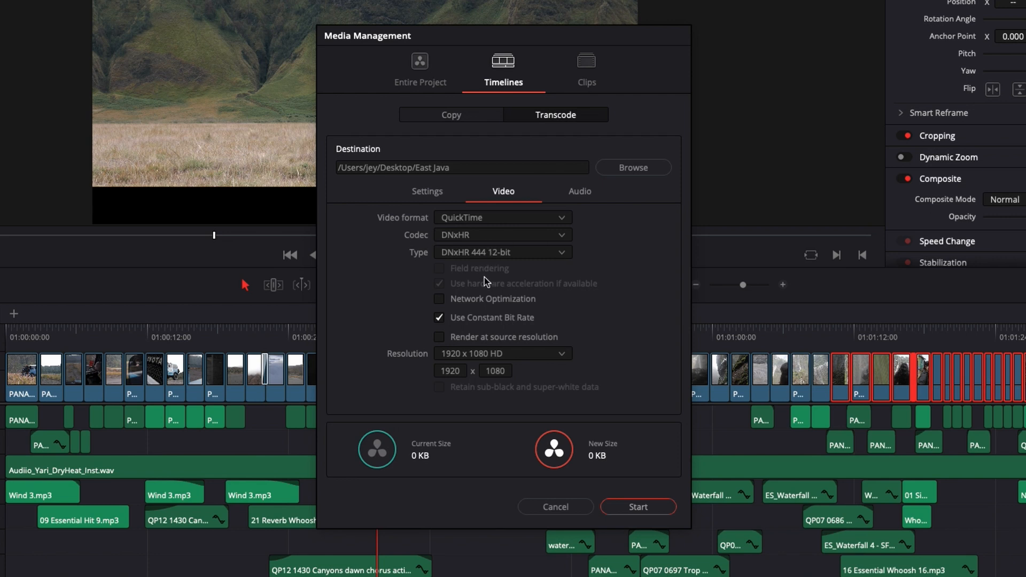
pyautogui.moveTo(510, 275)
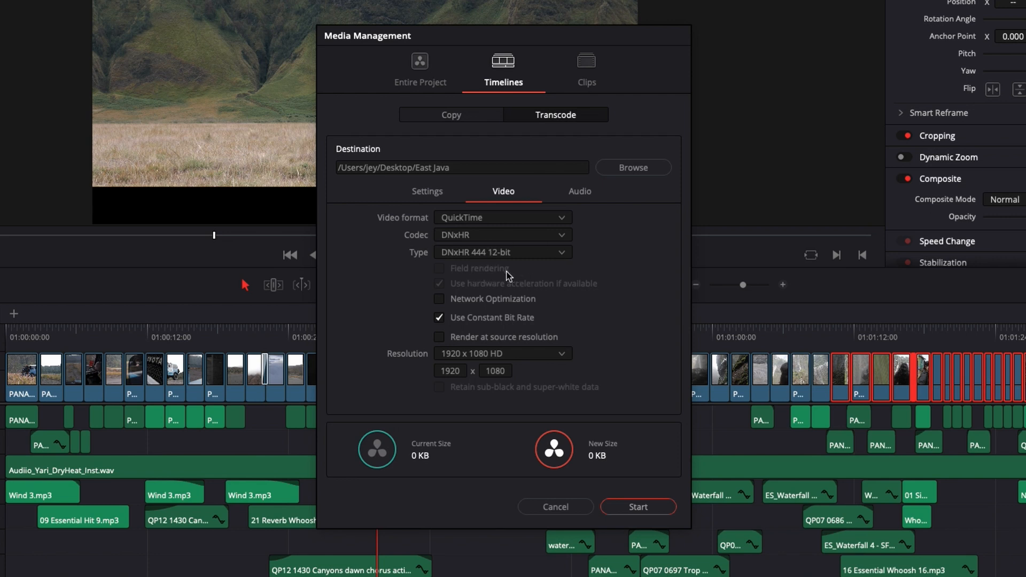
pyautogui.moveTo(432, 151)
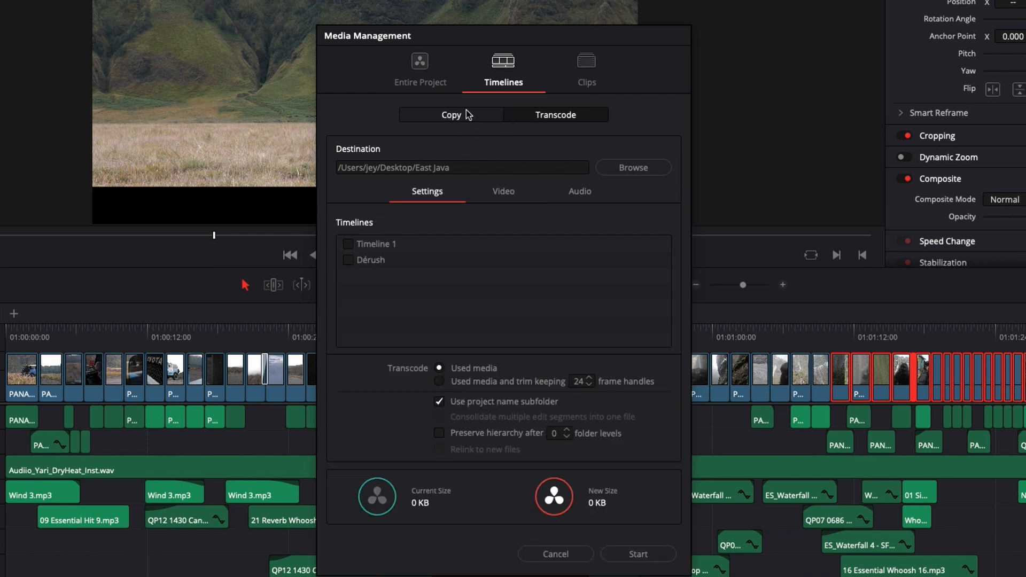
# Step: Switch to Copy with Timeline 1 checked, estimating 10.41 GB
pyautogui.click(451, 114)
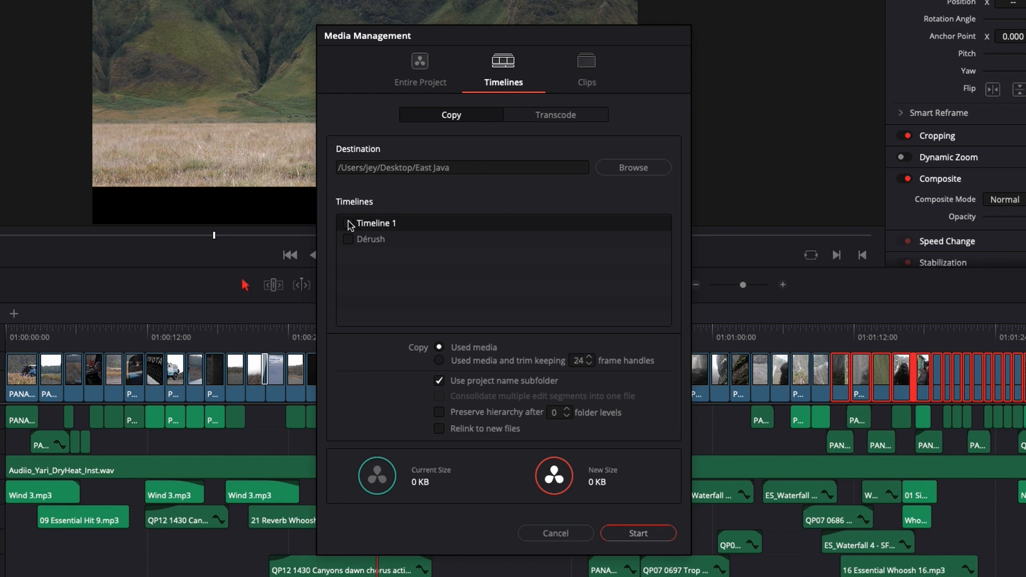
pyautogui.click(348, 223)
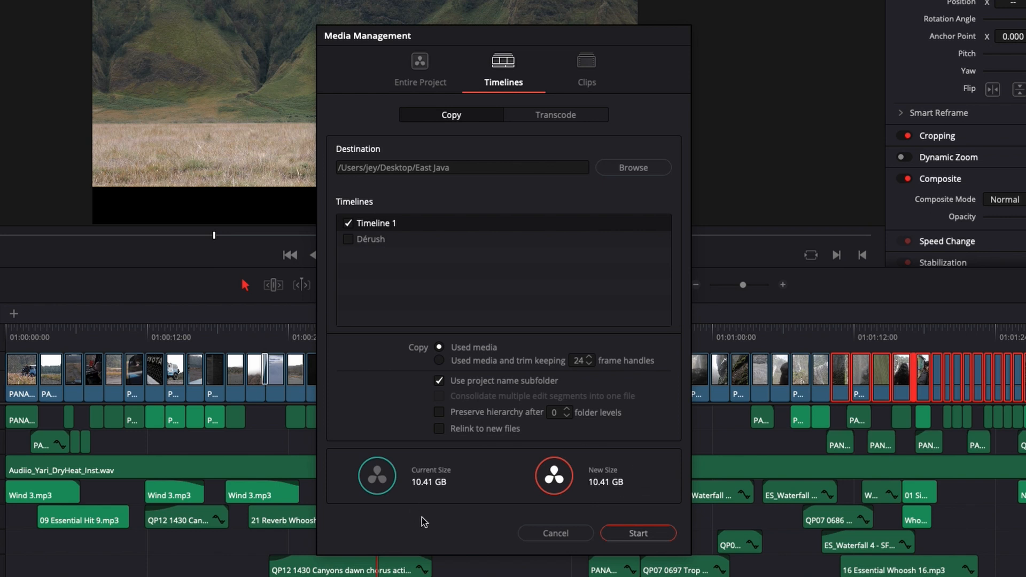
# Step: Transcode Timeline 1 with DNxHR video, raising the new size to 36.54 GB
pyautogui.click(555, 114)
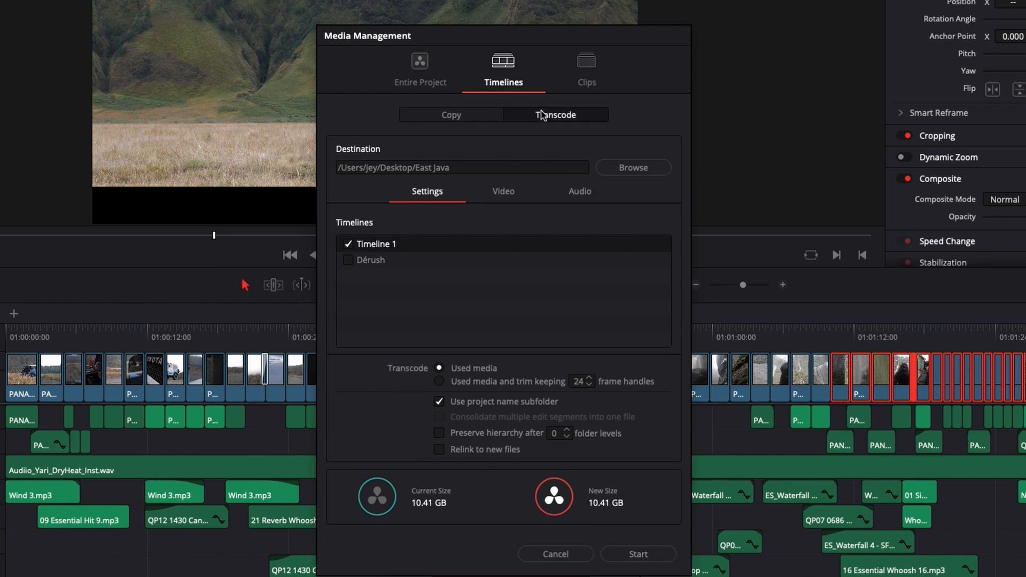
pyautogui.click(503, 191)
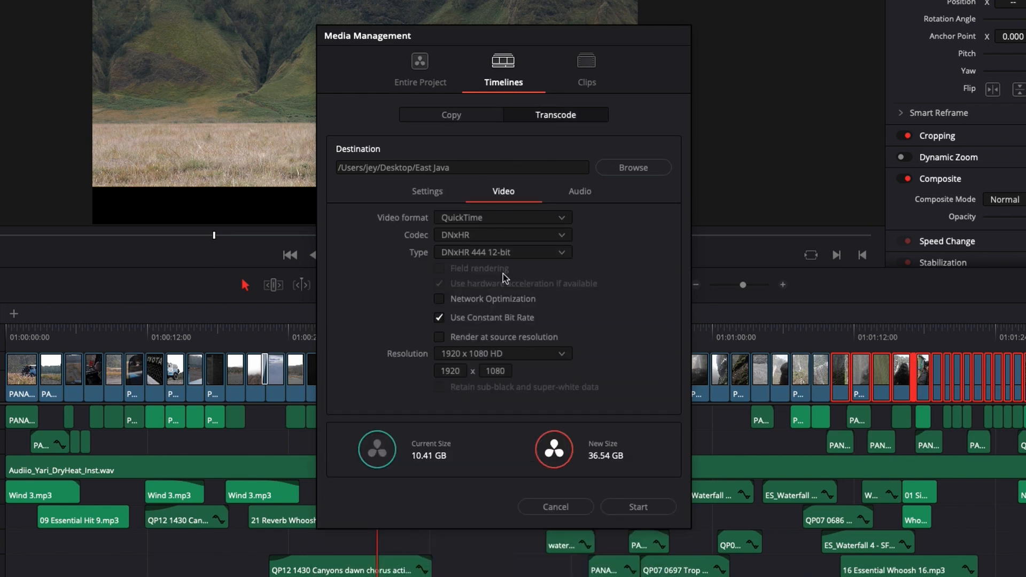
pyautogui.click(502, 235)
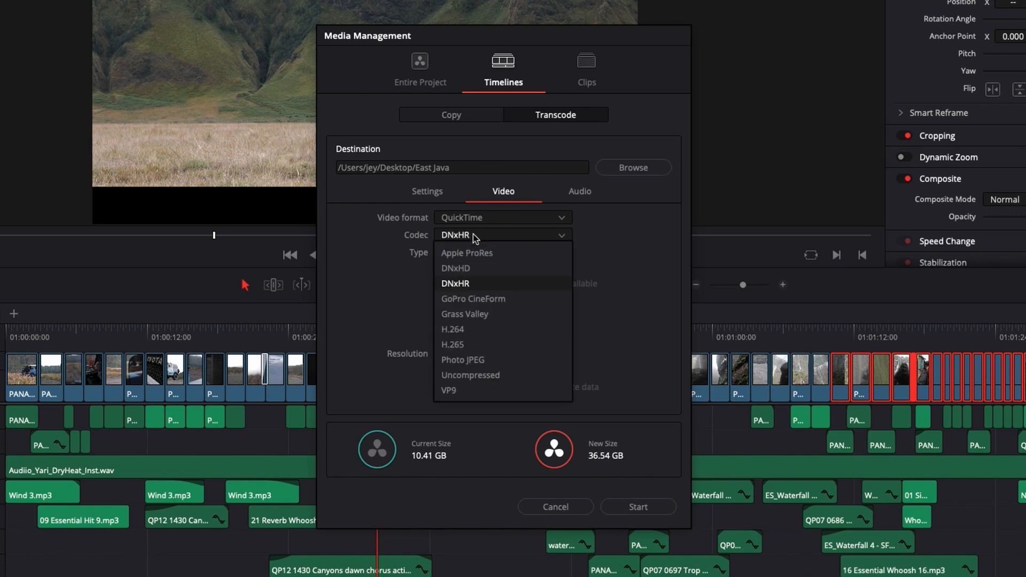
pyautogui.moveTo(457, 286)
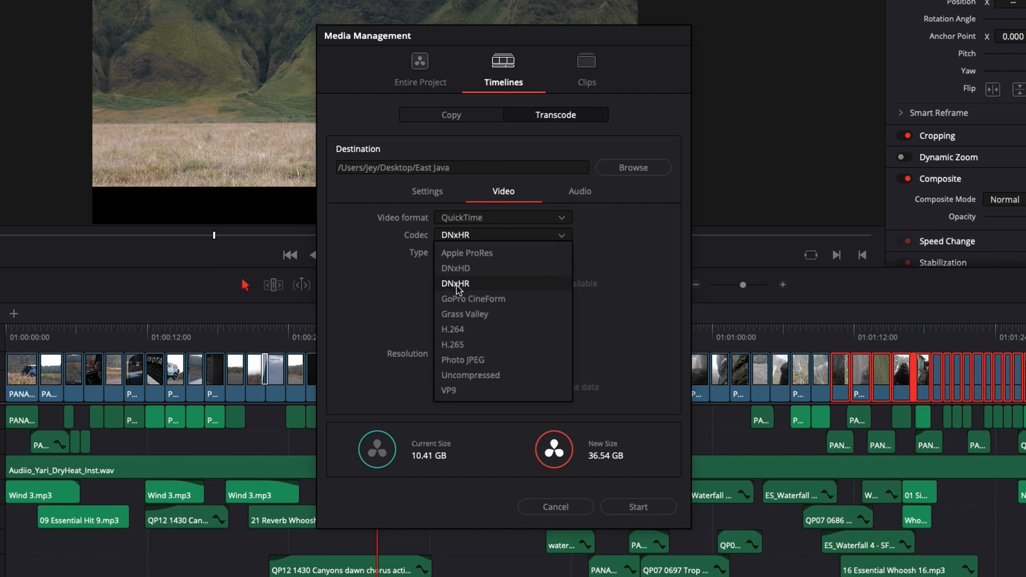
pyautogui.click(455, 284)
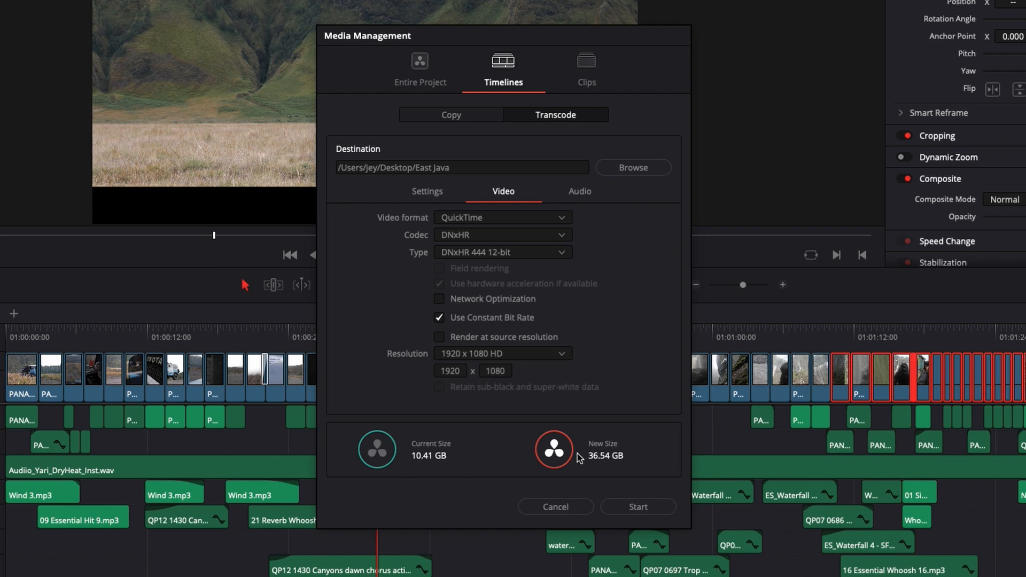
pyautogui.moveTo(530, 461)
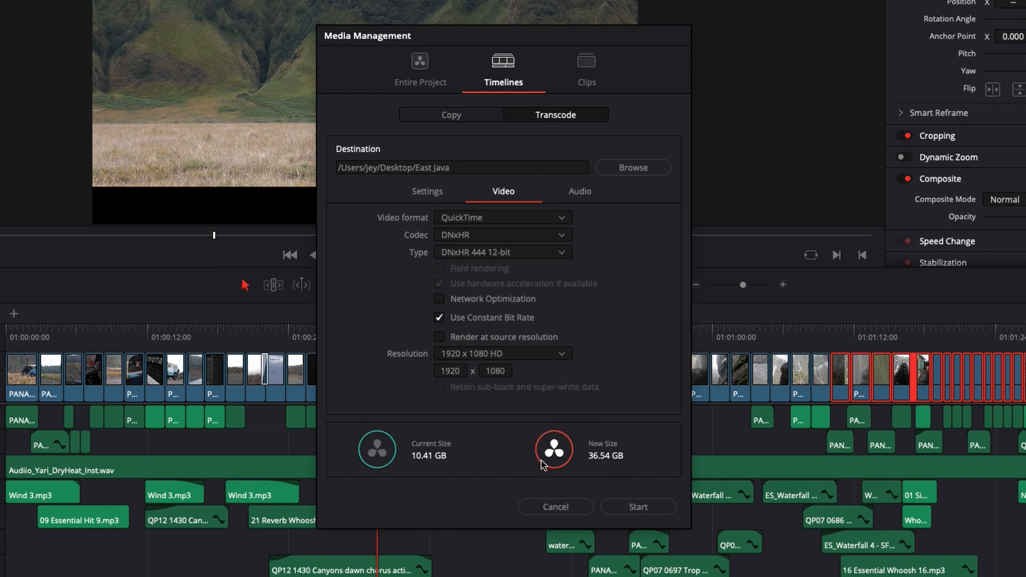
pyautogui.moveTo(382, 393)
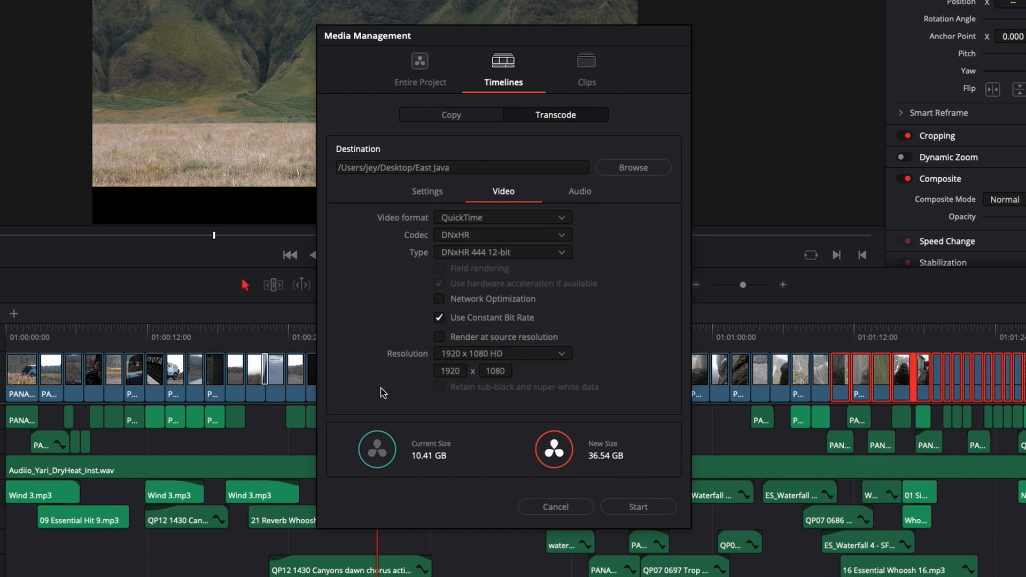
pyautogui.moveTo(520, 386)
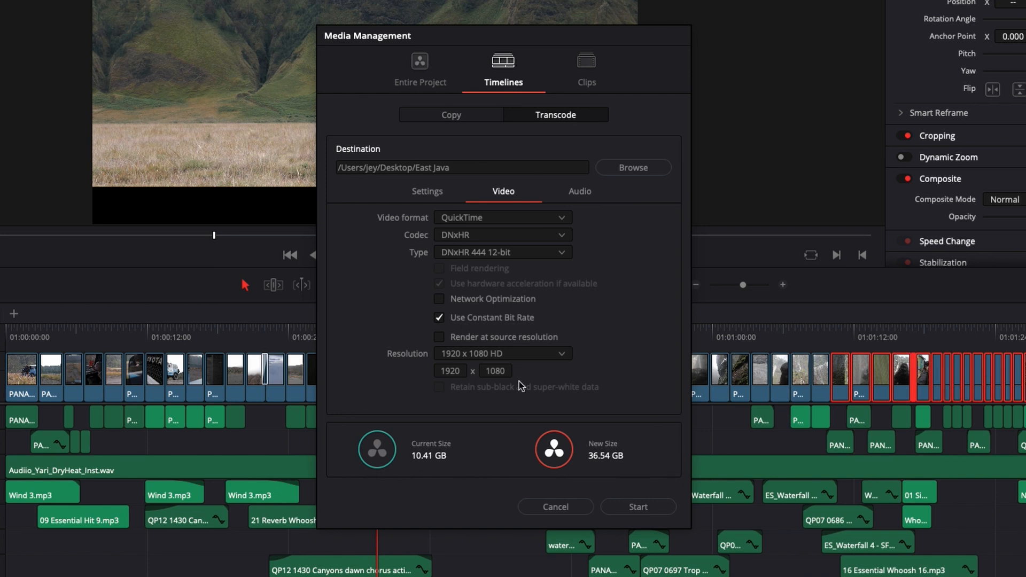
# Step: Copy only used media trimmed with 96 frame handles, reducing the new size to 5.41 GB
pyautogui.click(451, 114)
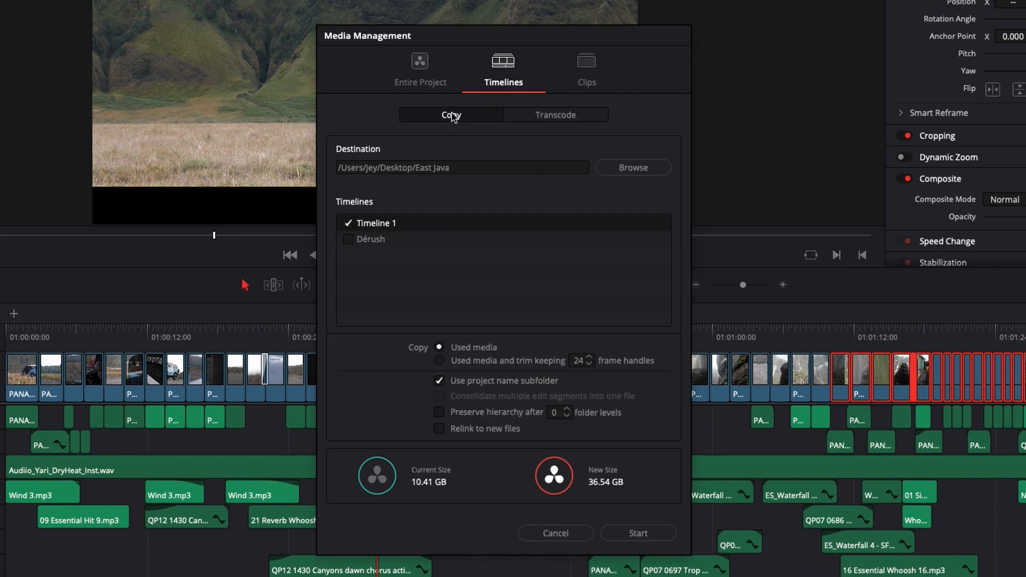
pyautogui.click(438, 348)
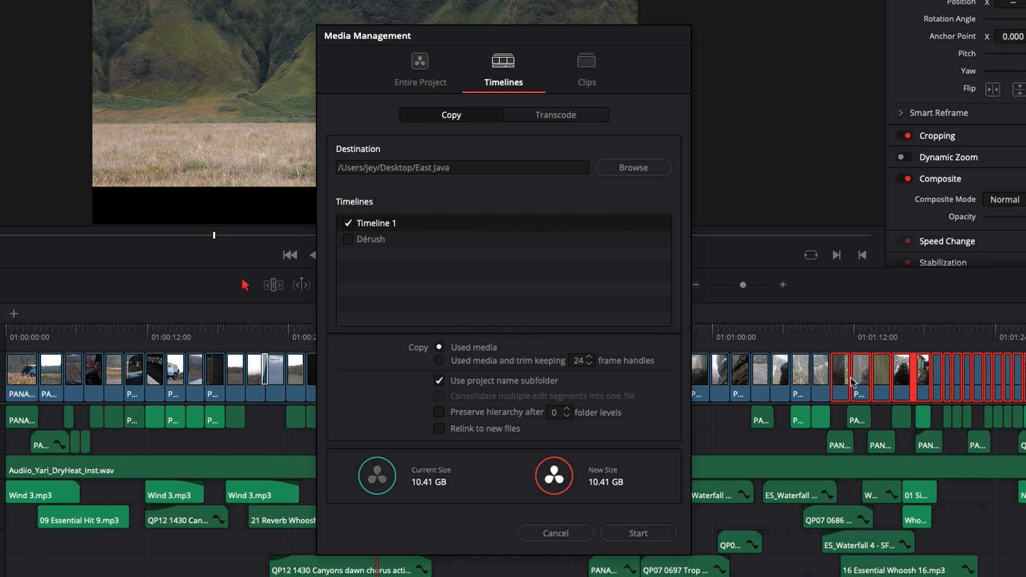
pyautogui.moveTo(859, 394)
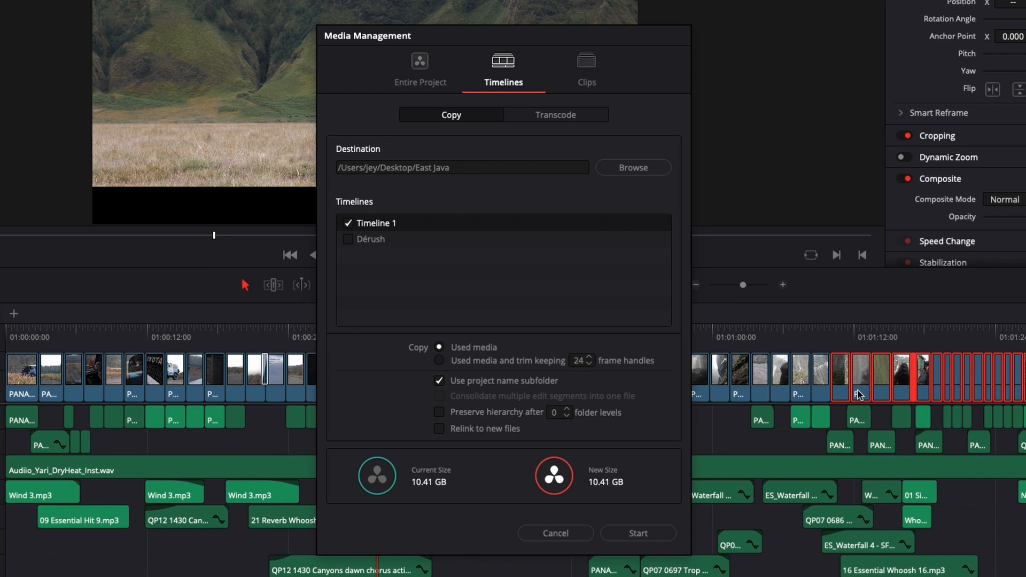
pyautogui.moveTo(522, 383)
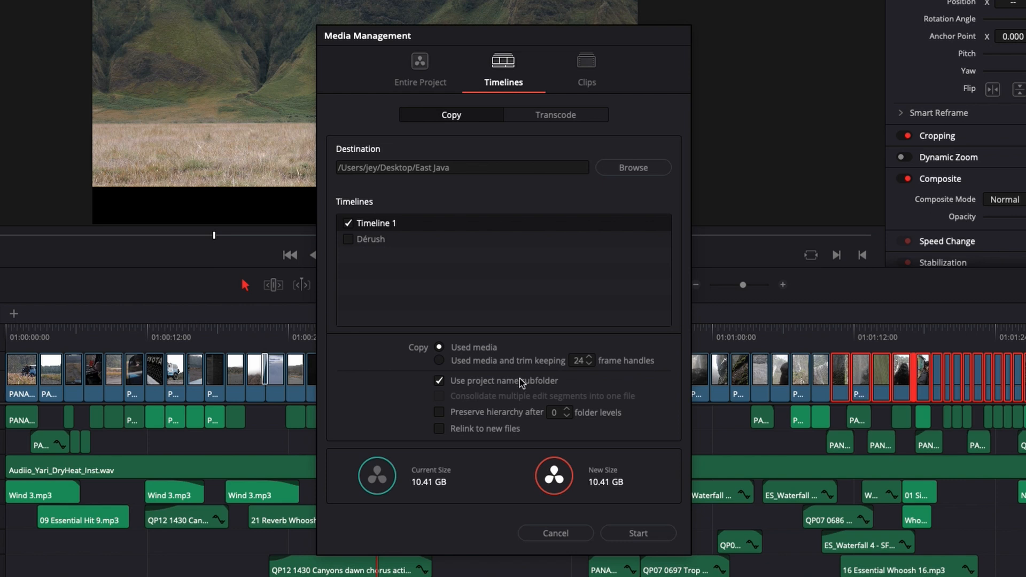
pyautogui.moveTo(442, 365)
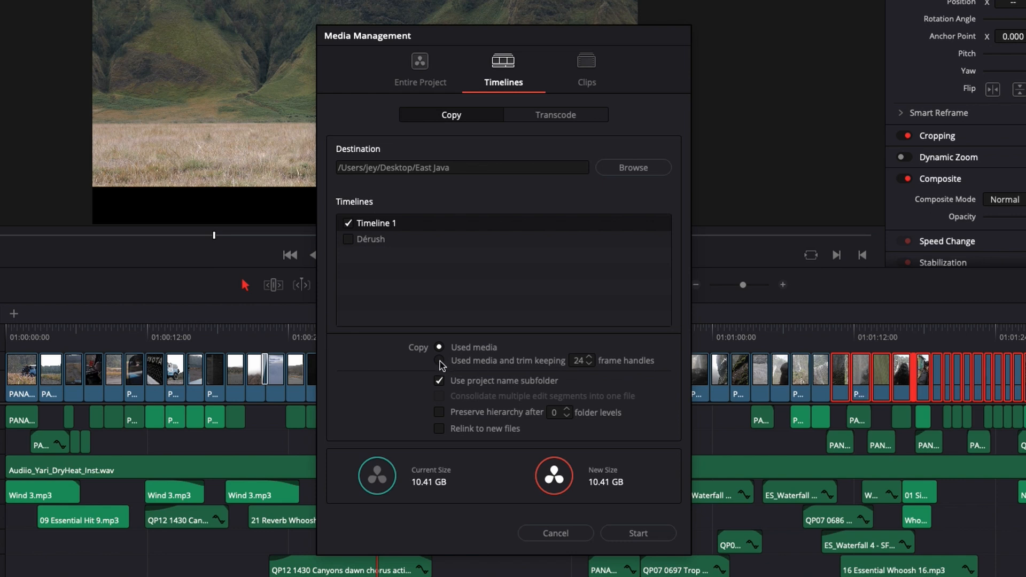
pyautogui.click(439, 361)
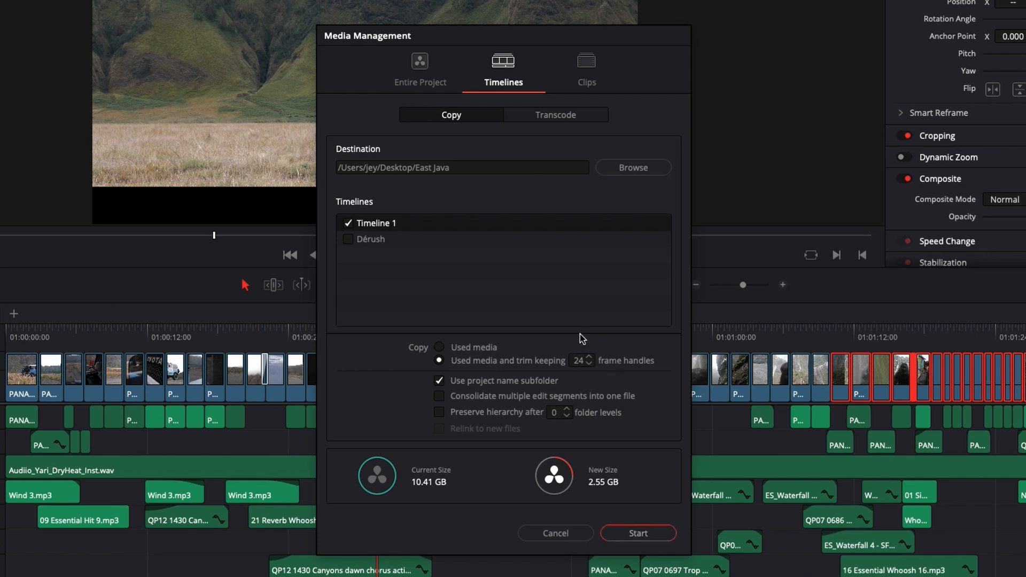
pyautogui.moveTo(937, 376)
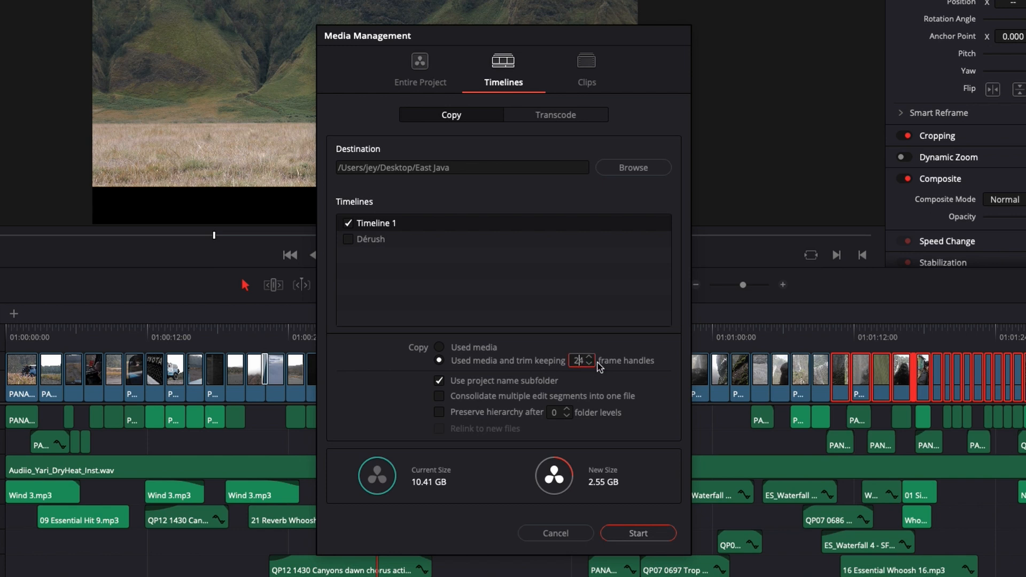
pyautogui.tripleClick(578, 359)
pyautogui.write('96')
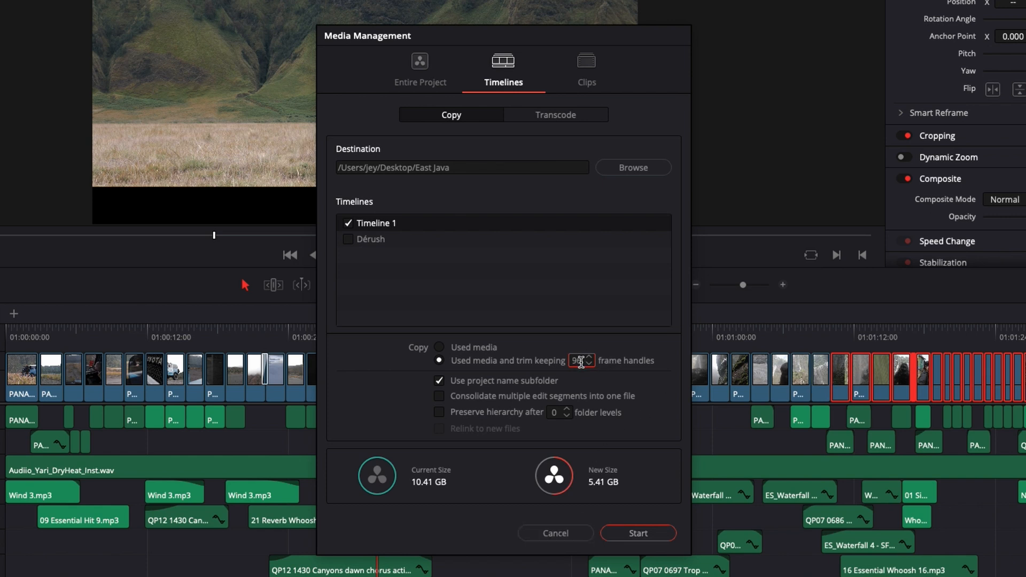
pyautogui.click(584, 364)
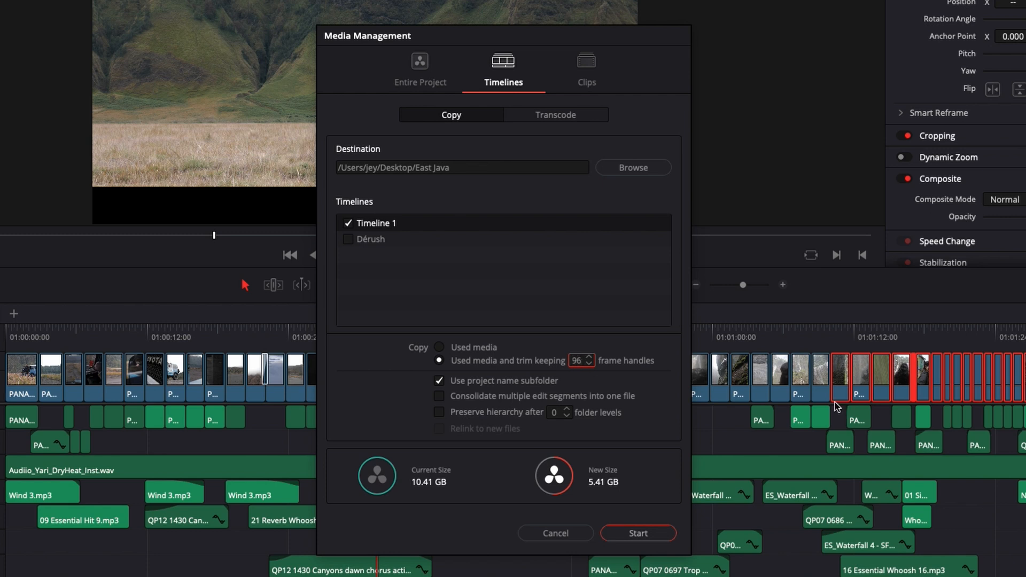
pyautogui.moveTo(829, 385)
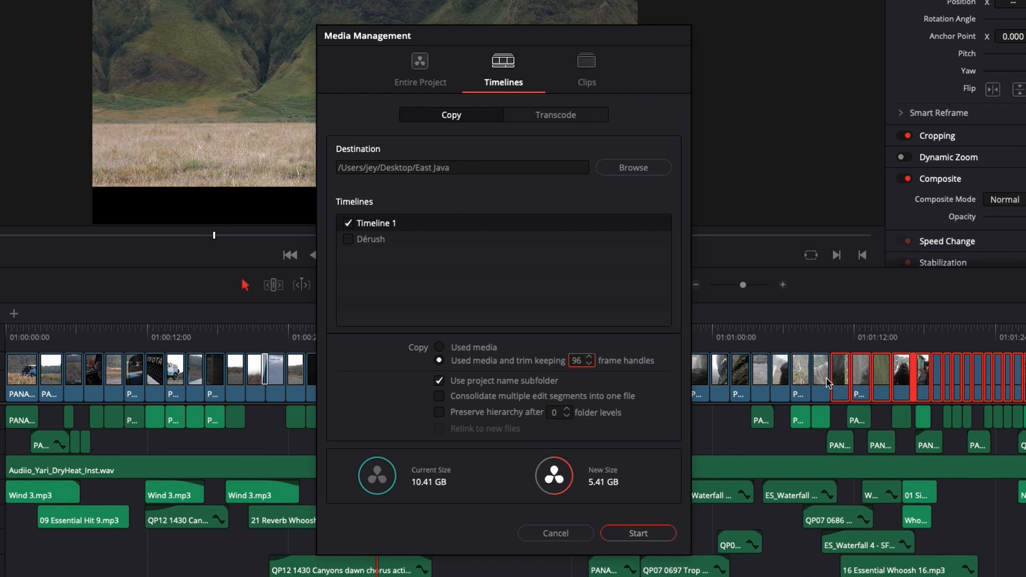
pyautogui.moveTo(872, 382)
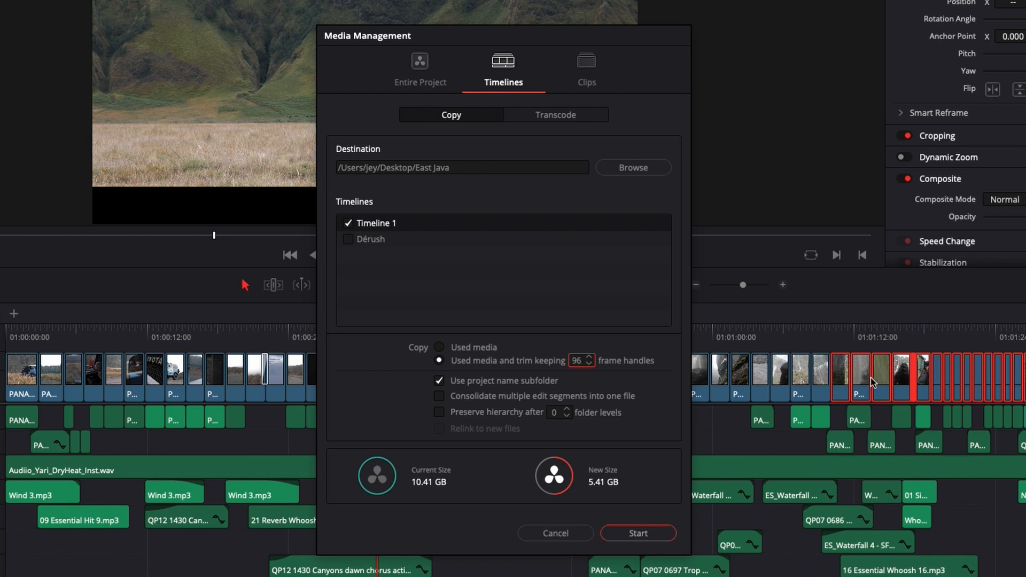
pyautogui.moveTo(833, 383)
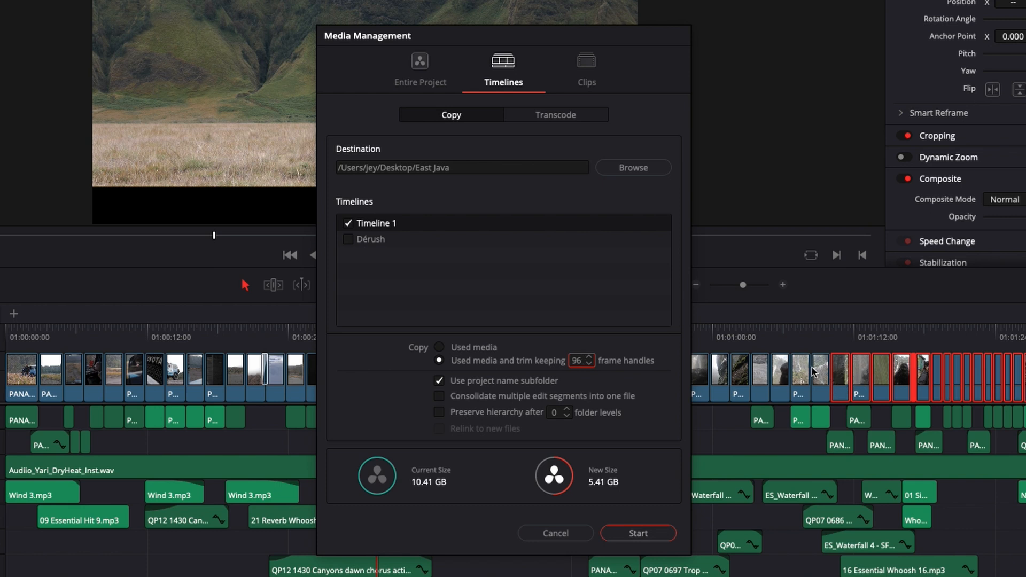
pyautogui.moveTo(504, 402)
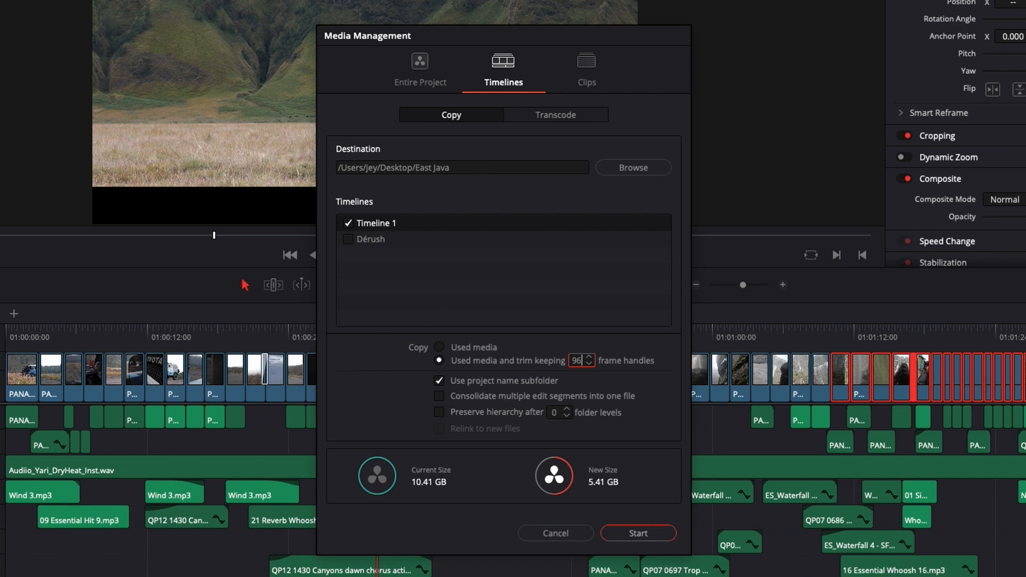
pyautogui.moveTo(623, 449)
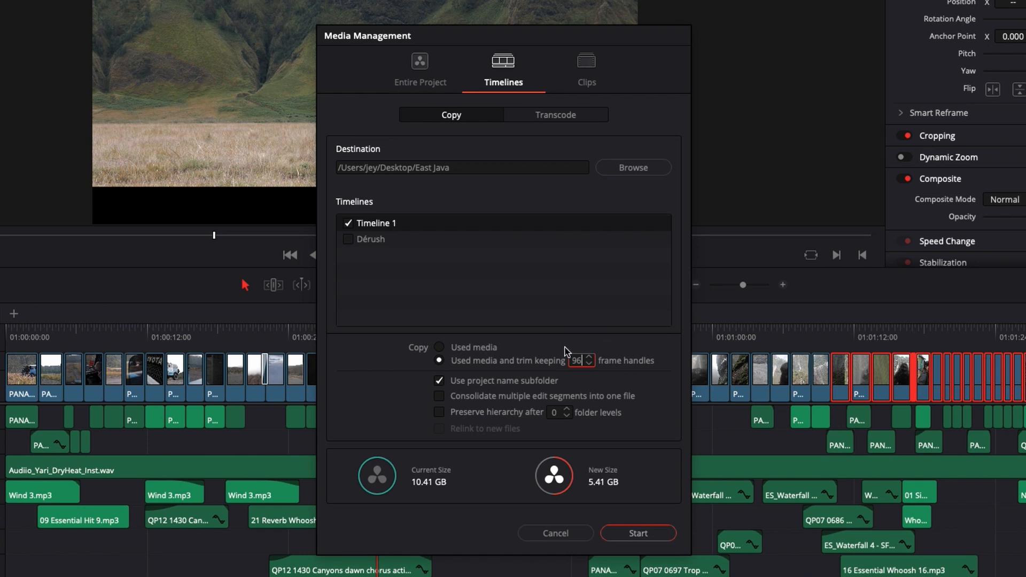
pyautogui.moveTo(432, 452)
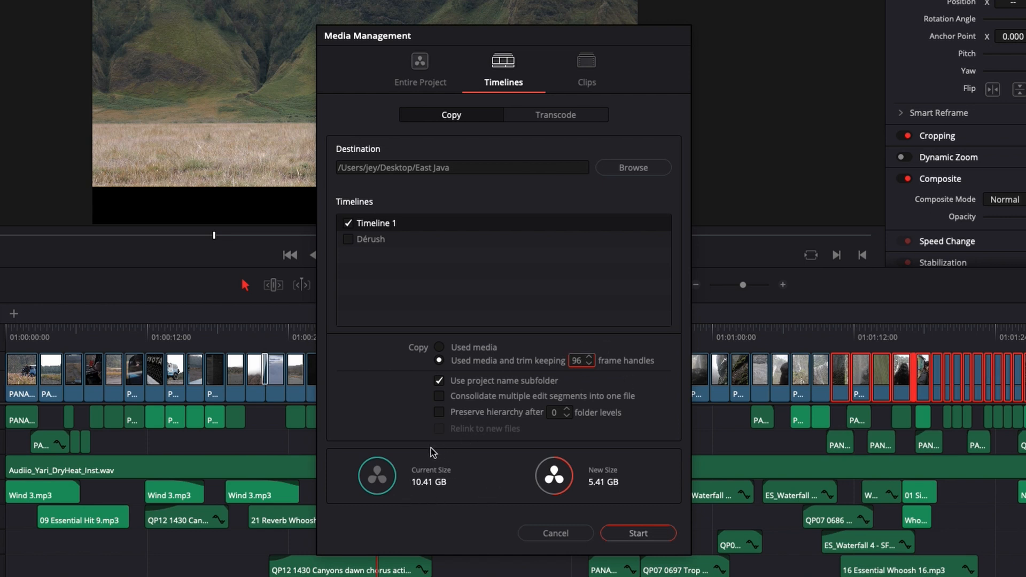
pyautogui.moveTo(580, 490)
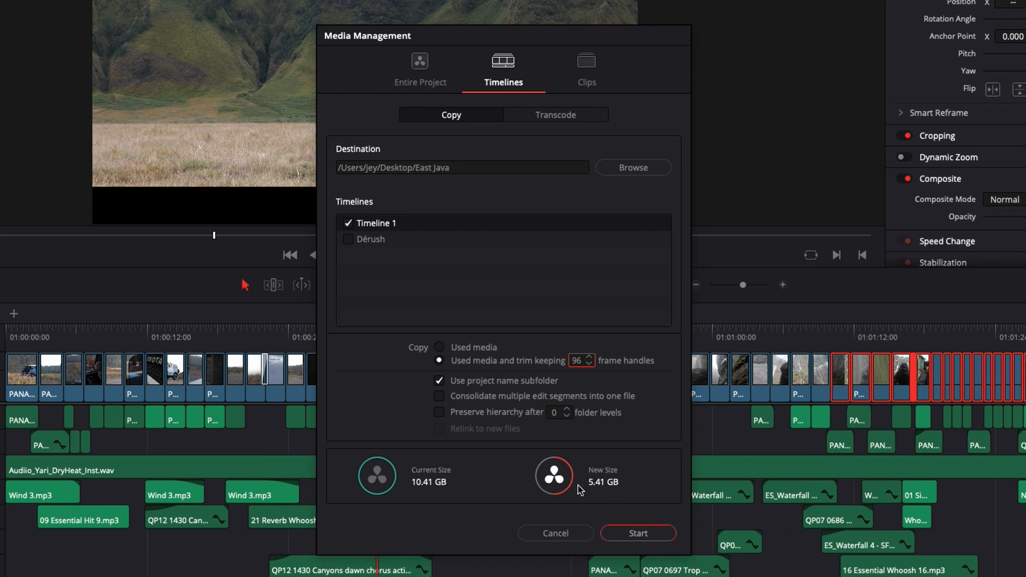
pyautogui.moveTo(656, 391)
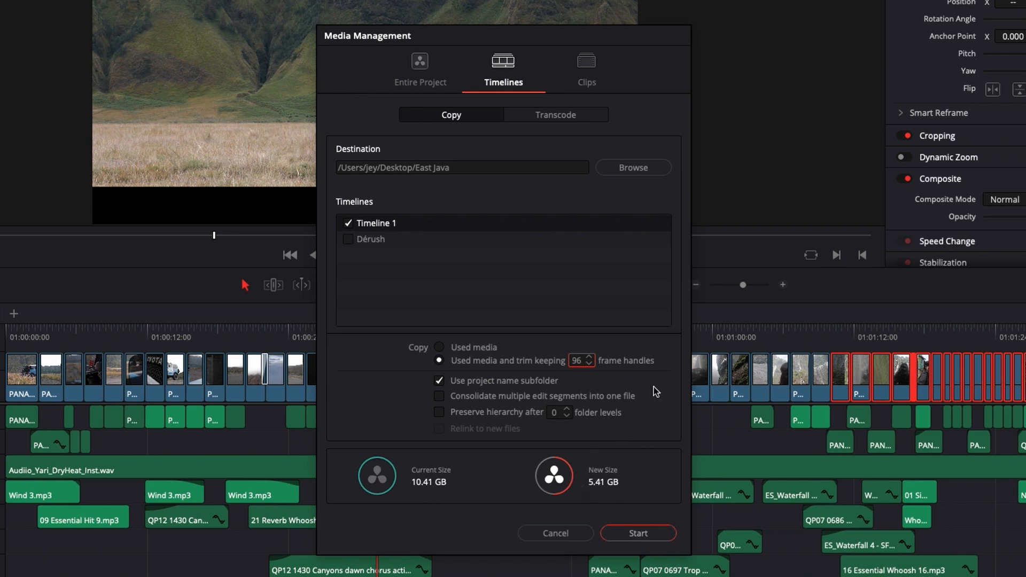
pyautogui.moveTo(941, 421)
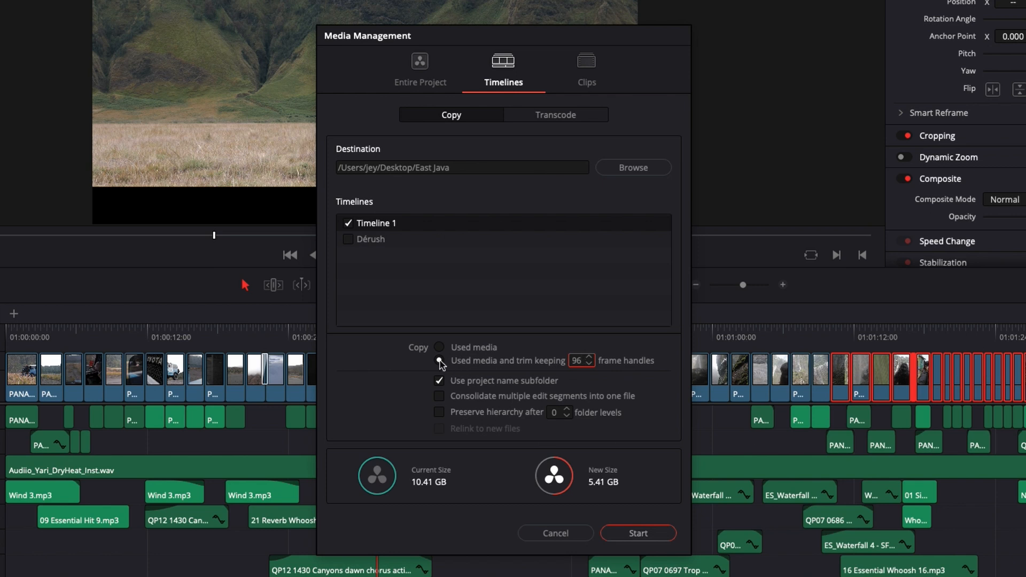
# Step: Switch the copy to full Used media (10.41 GB), leaving Preserve hierarchy and Relink off
pyautogui.click(438, 348)
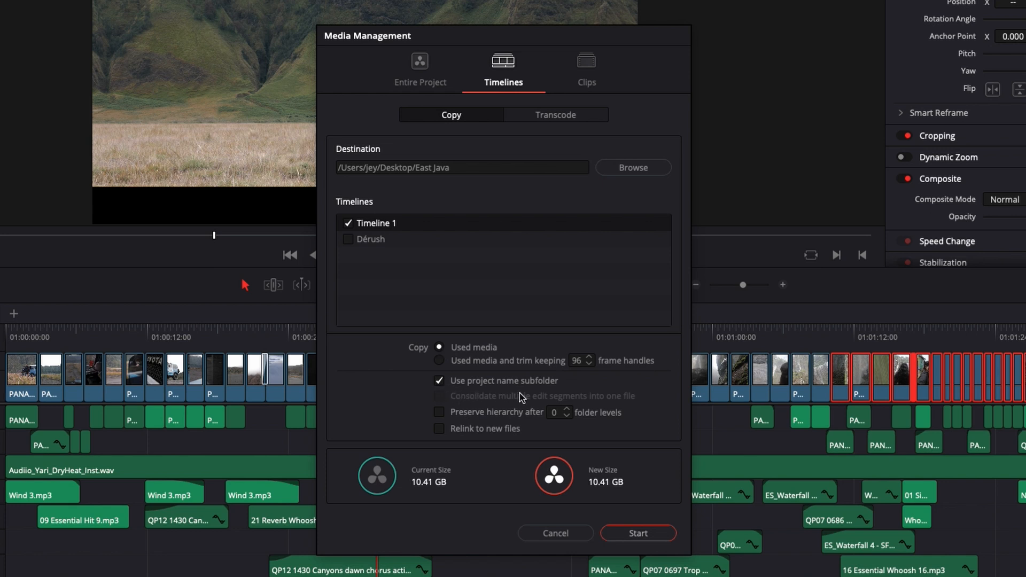
pyautogui.moveTo(473, 386)
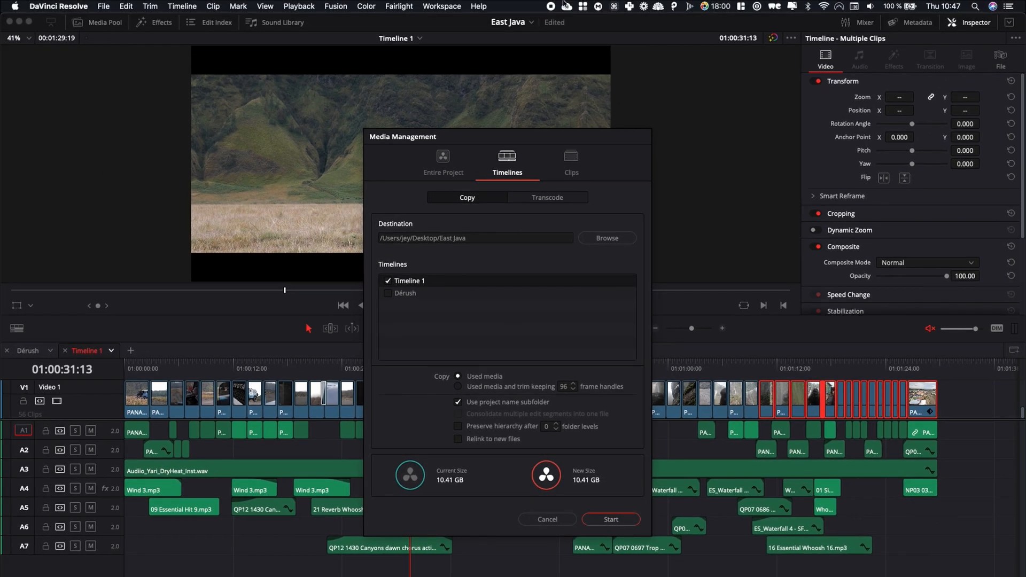
pyautogui.moveTo(524, 33)
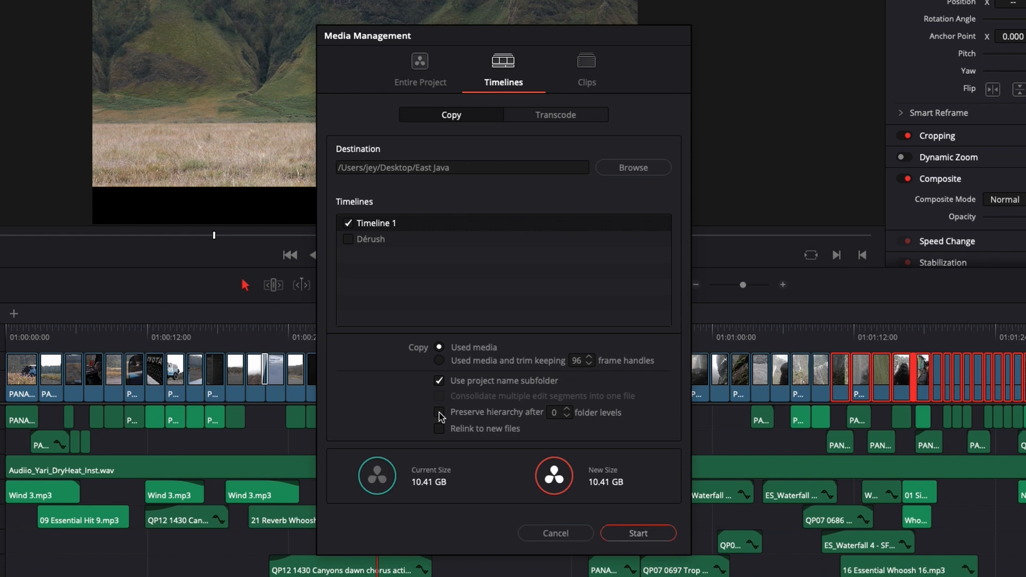
pyautogui.click(438, 412)
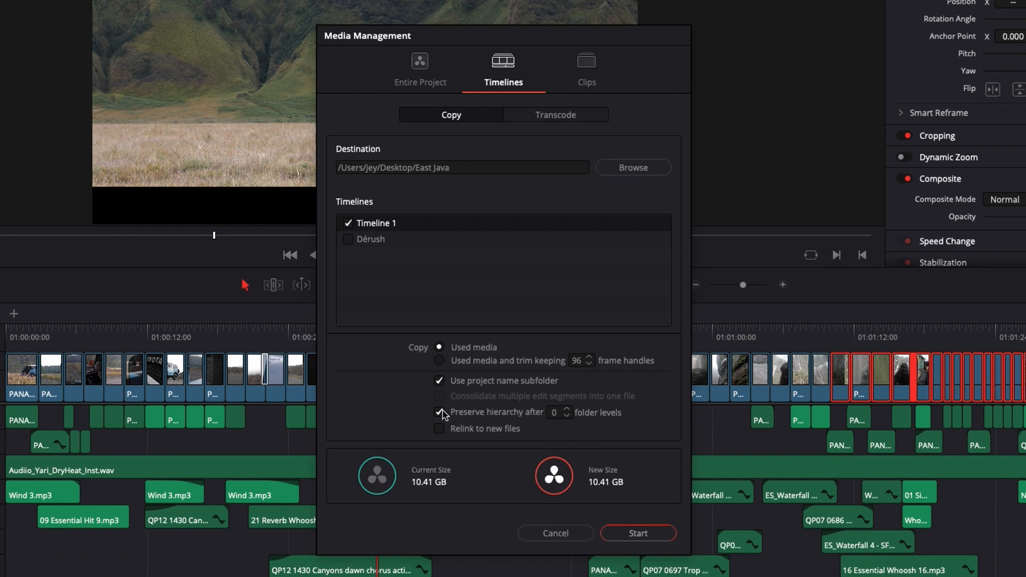
pyautogui.click(439, 412)
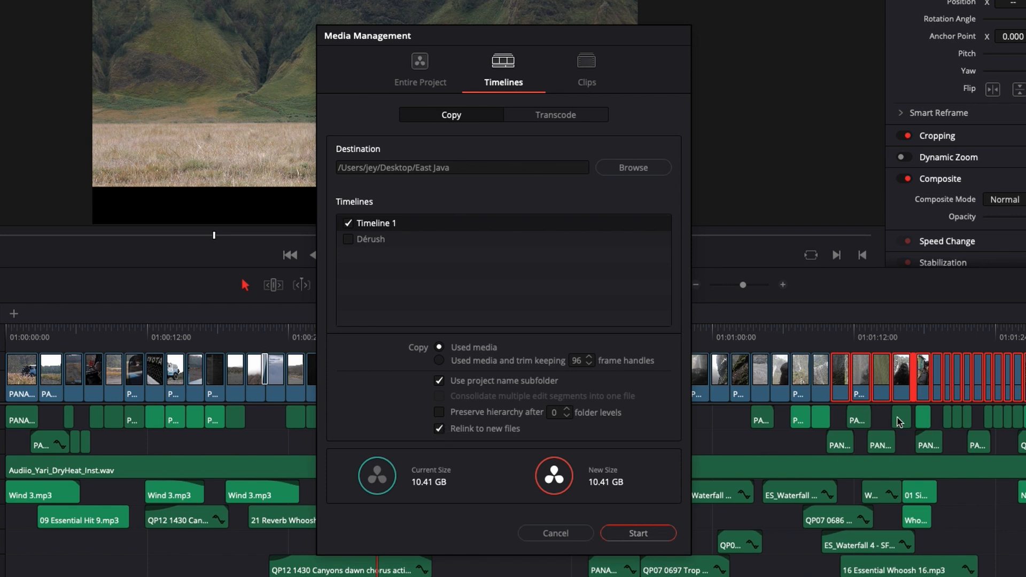
pyautogui.moveTo(846, 161)
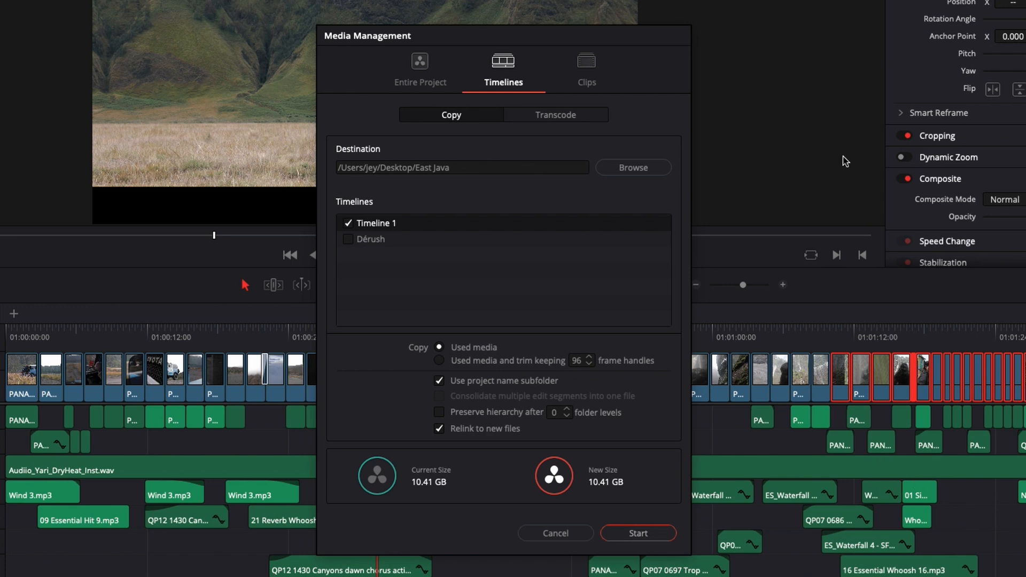
pyautogui.moveTo(530, 478)
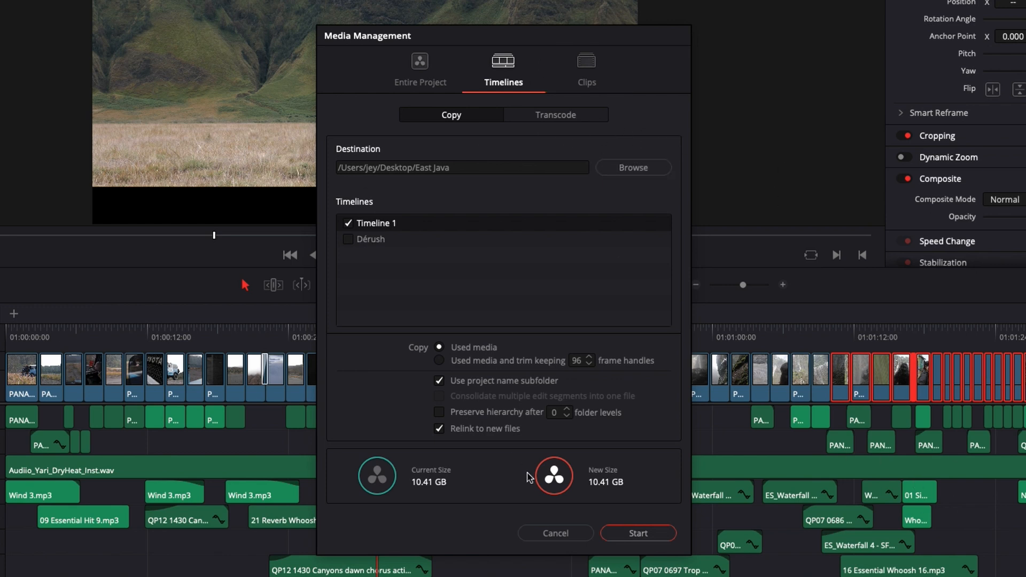
pyautogui.click(439, 429)
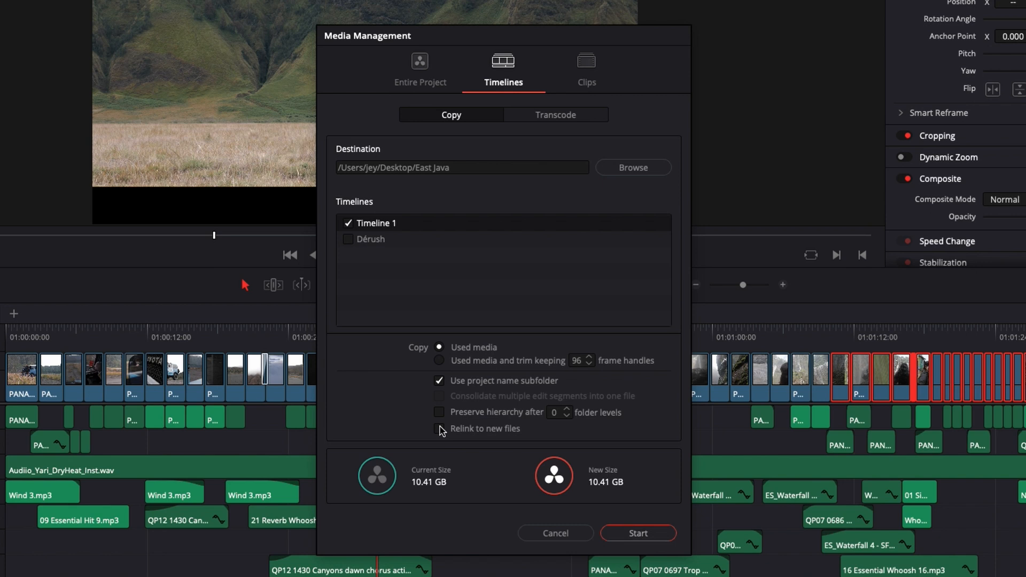
pyautogui.moveTo(639, 537)
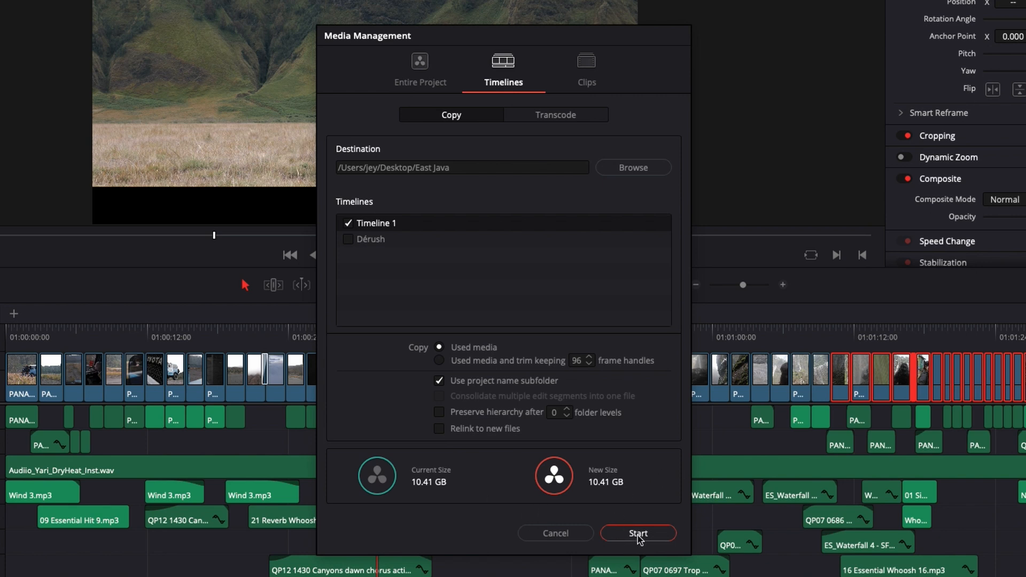
# Step: Start the Media Management copy into the Desktop 'East Java' folder
pyautogui.click(638, 533)
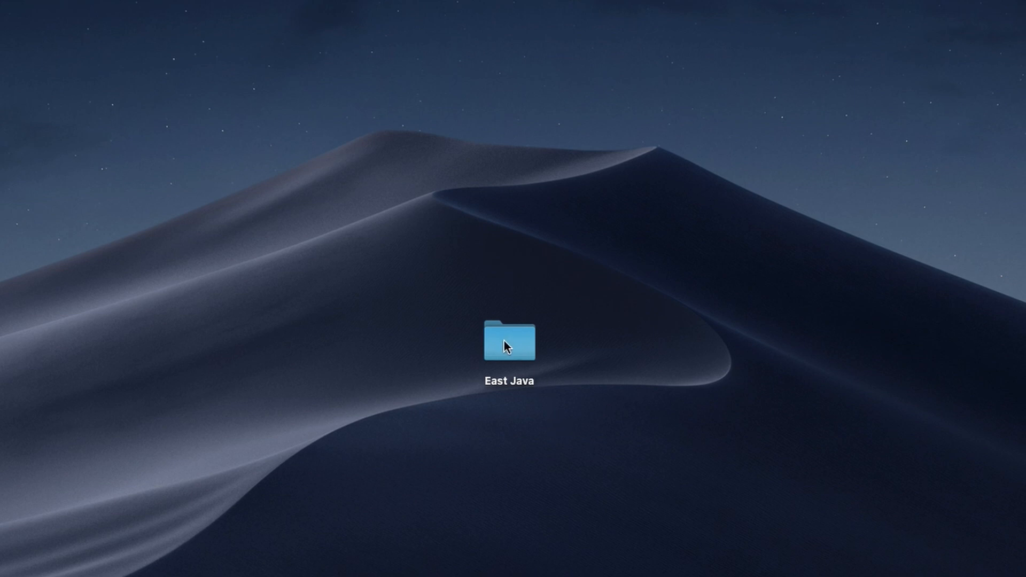
pyautogui.doubleClick(510, 342)
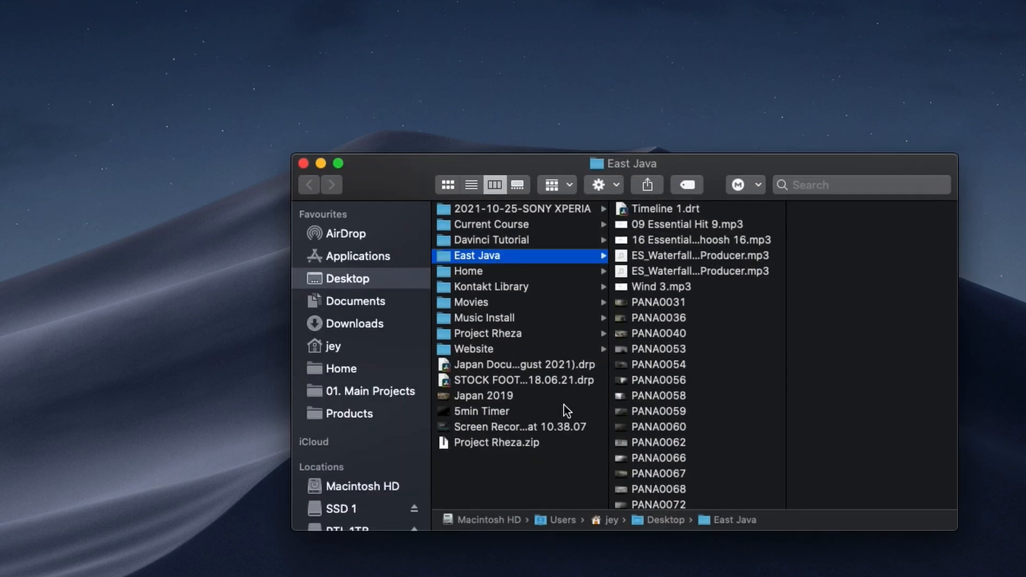
pyautogui.click(665, 208)
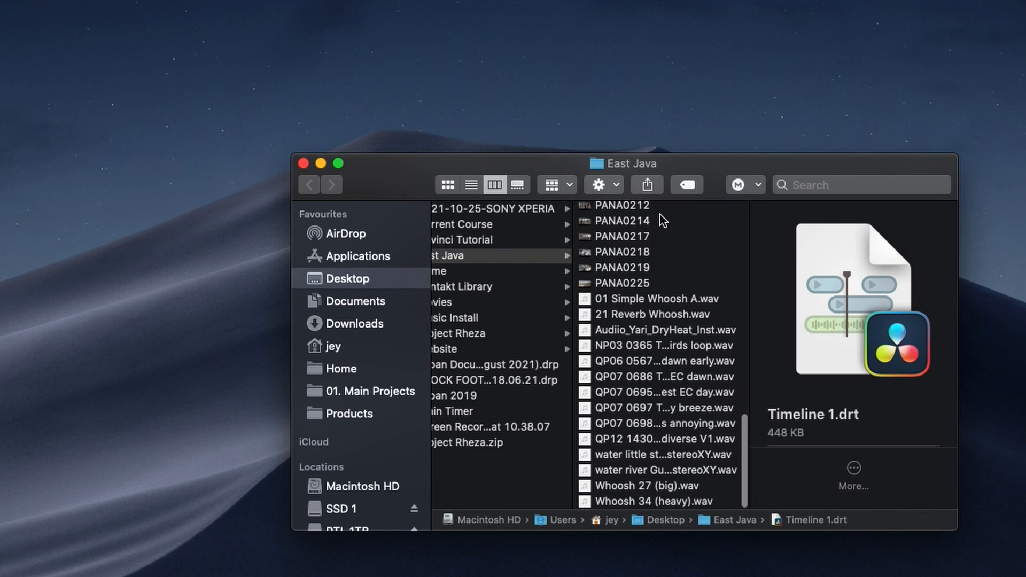
pyautogui.moveTo(624, 338)
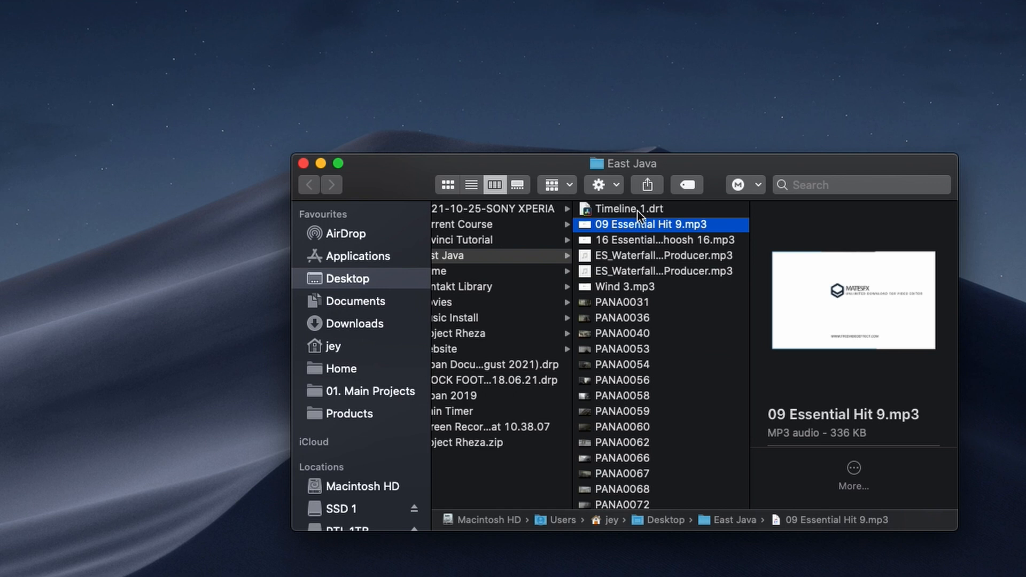
pyautogui.click(630, 209)
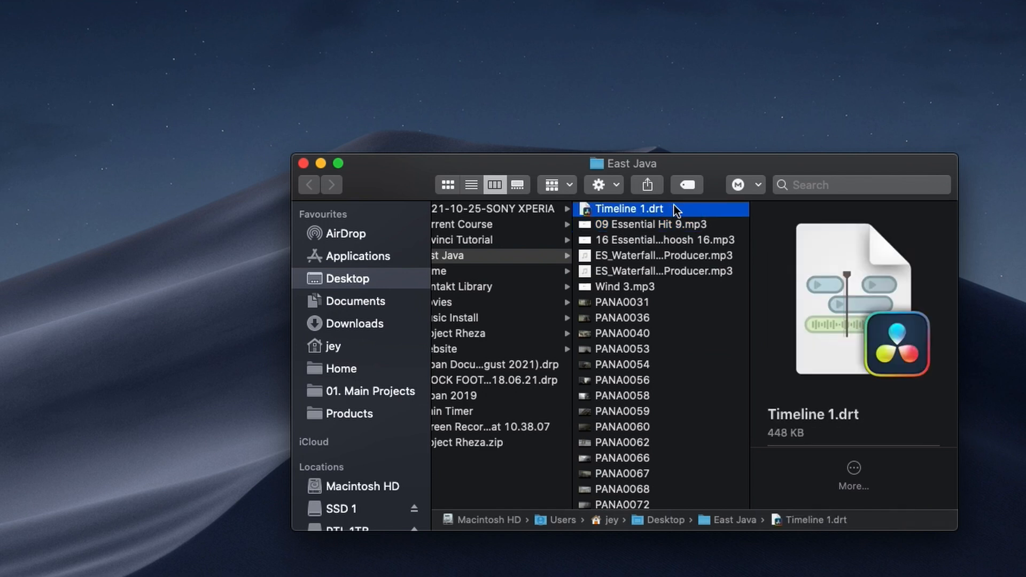
pyautogui.click(304, 163)
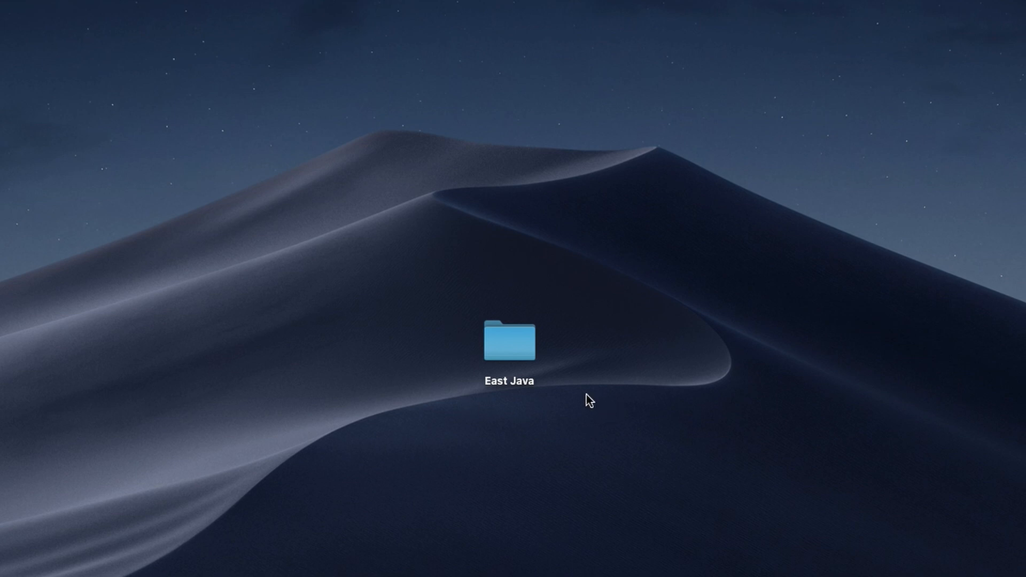
pyautogui.click(509, 341)
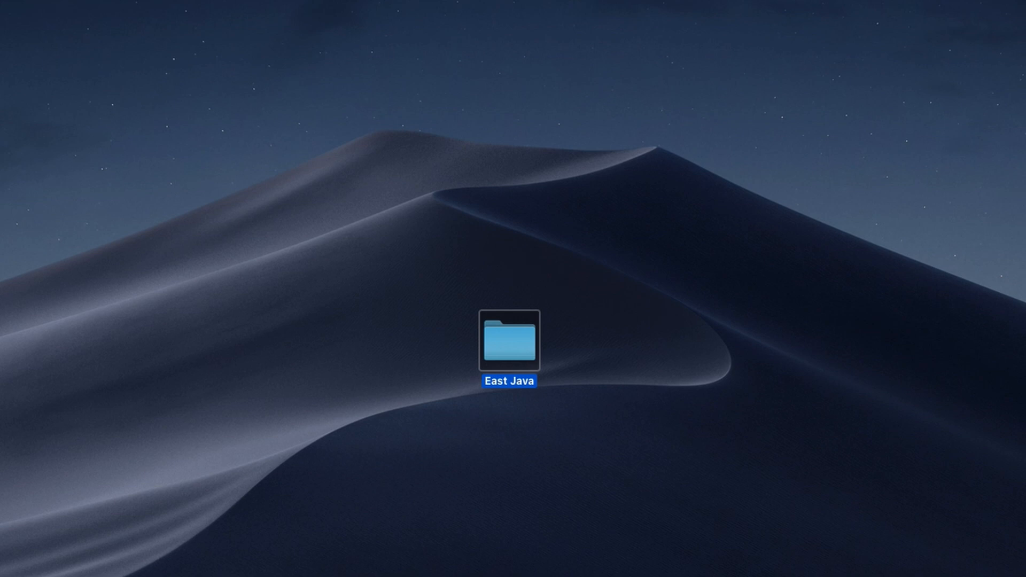
pyautogui.doubleClick(508, 343)
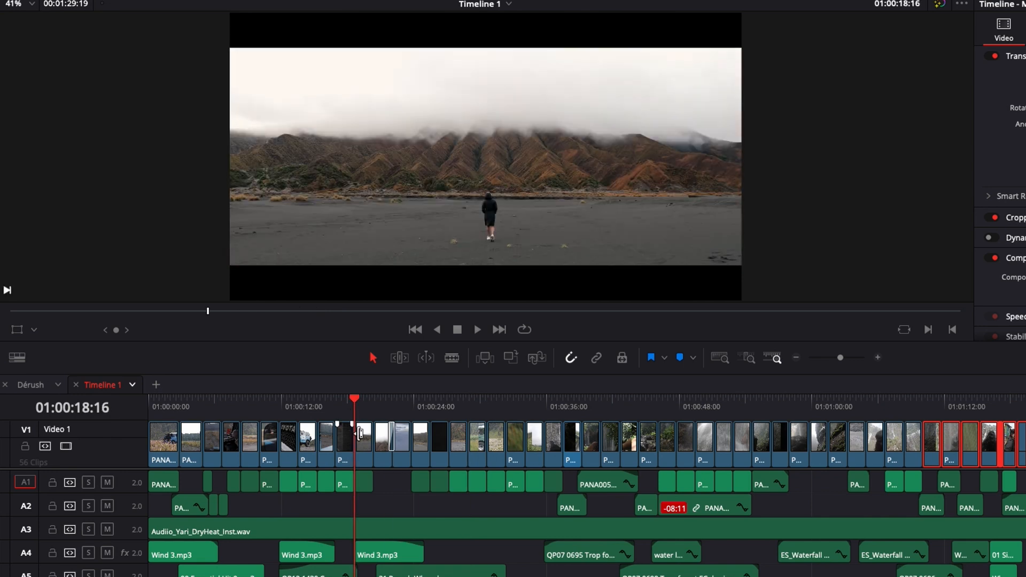
pyautogui.moveTo(693, 448)
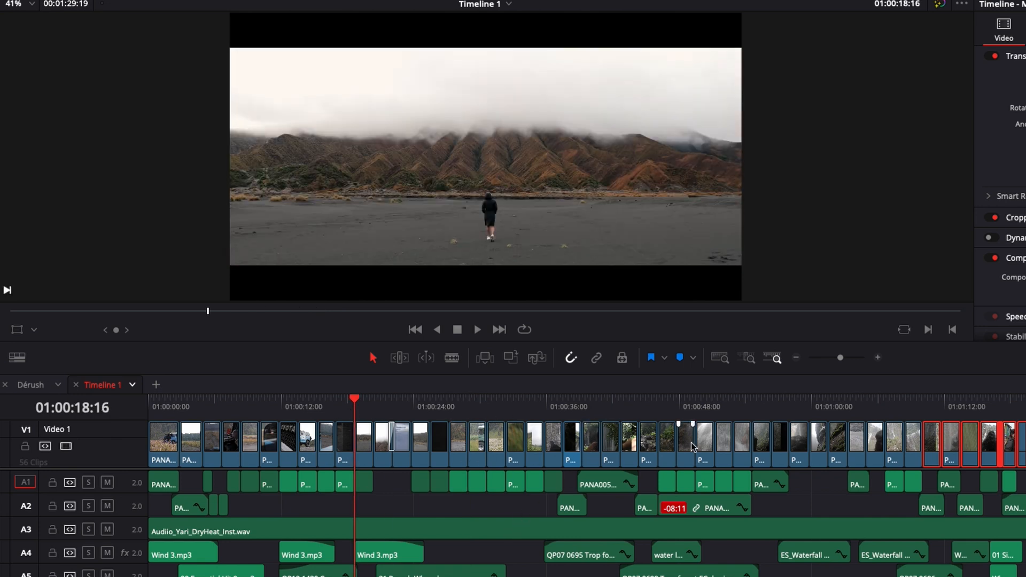
# Step: Move the Timeline 1 playhead to about 01:00:38:20, on the waterfall-trail clip
pyautogui.click(577, 406)
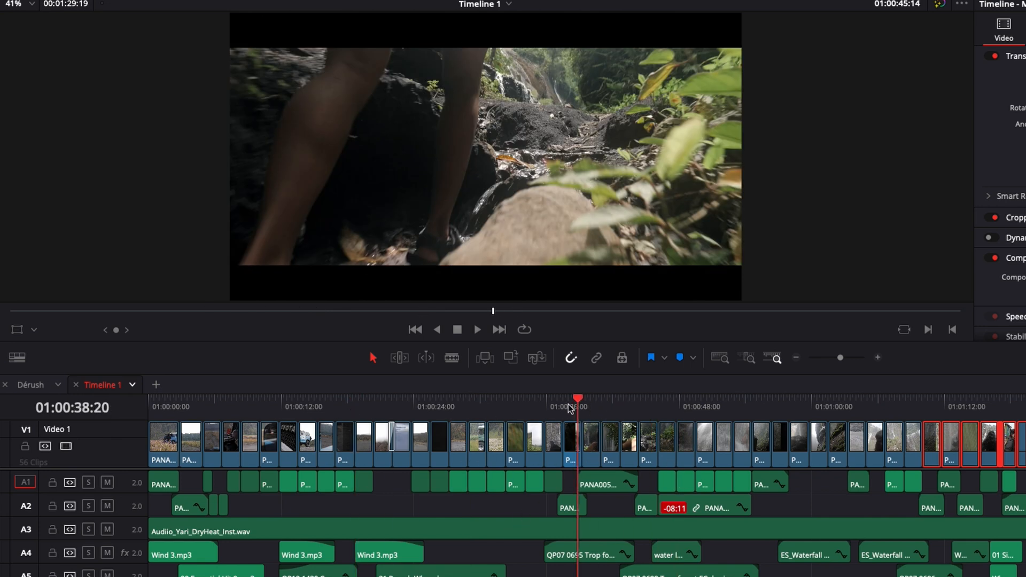